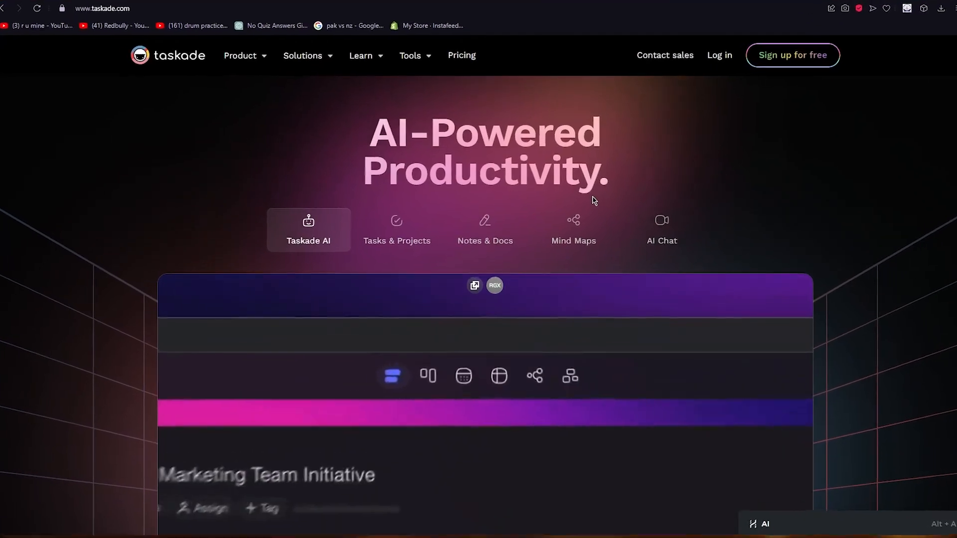
# Browse the Taskade landing page features and reach the Sign up form
pyautogui.scroll(-3)
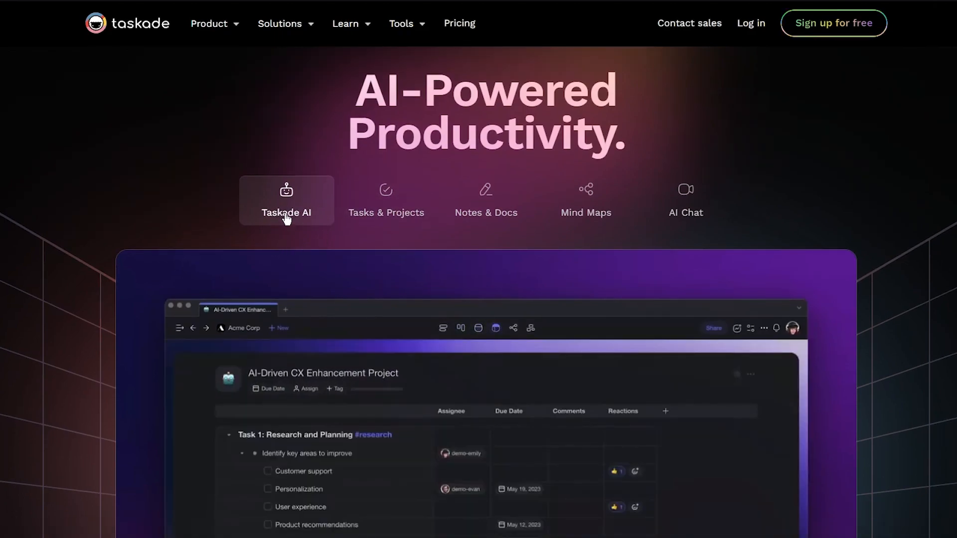
pyautogui.click(386, 207)
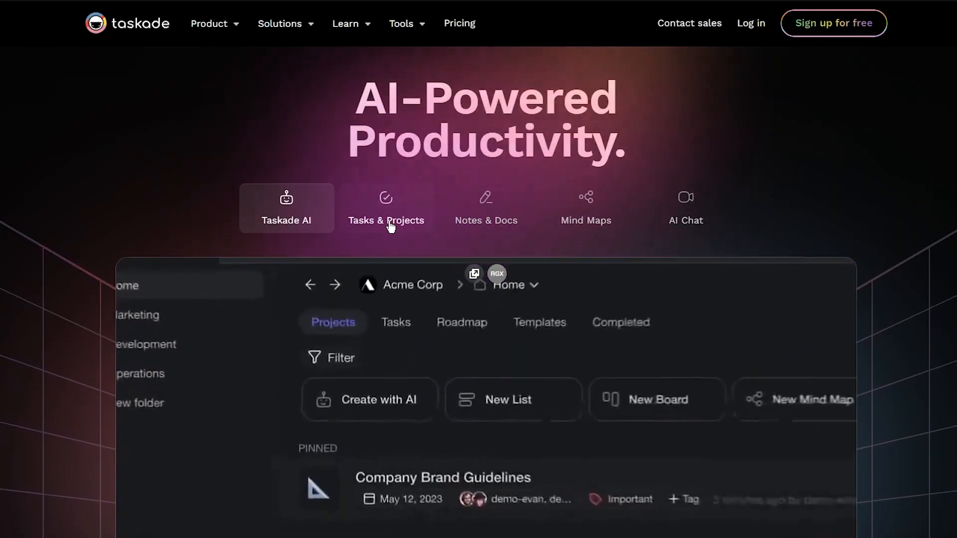
pyautogui.click(386, 207)
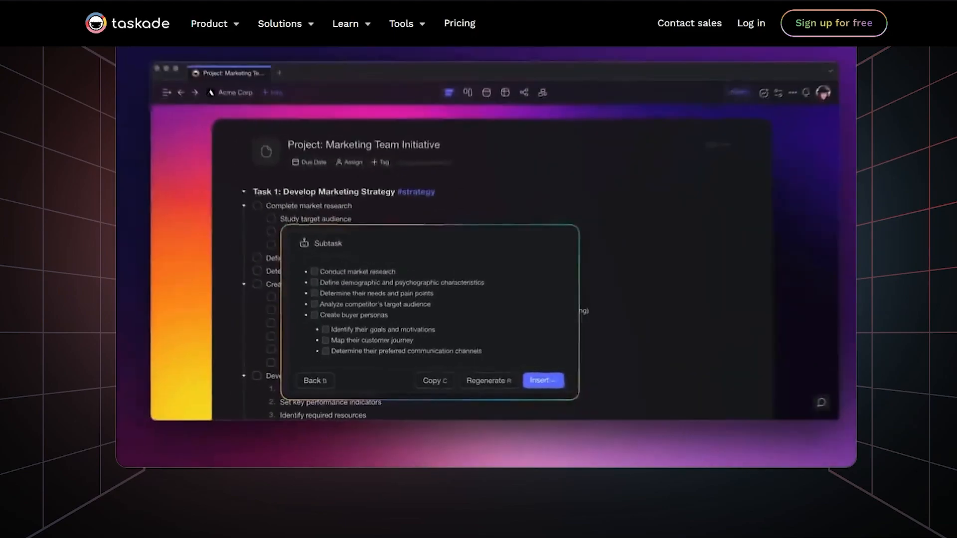
pyautogui.click(543, 380)
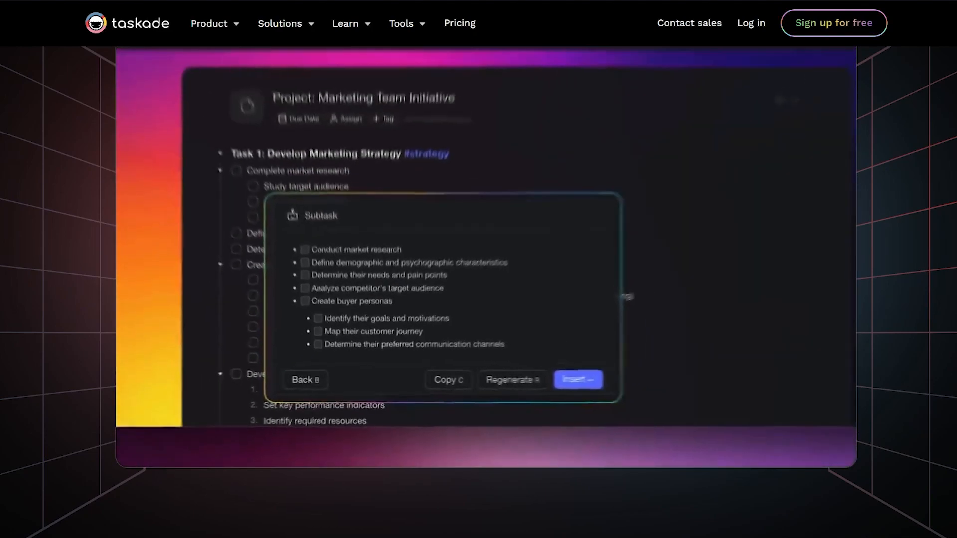
pyautogui.scroll(-3)
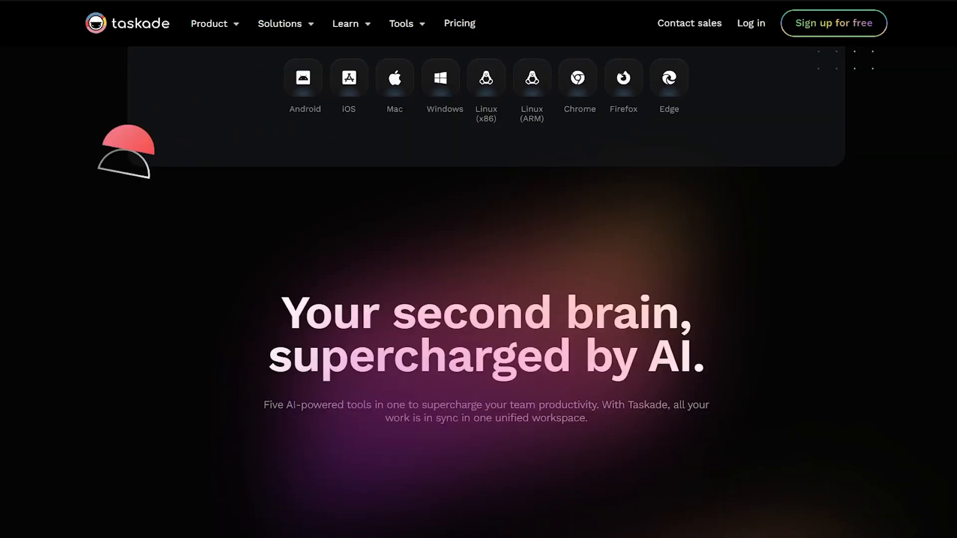
pyautogui.scroll(-3)
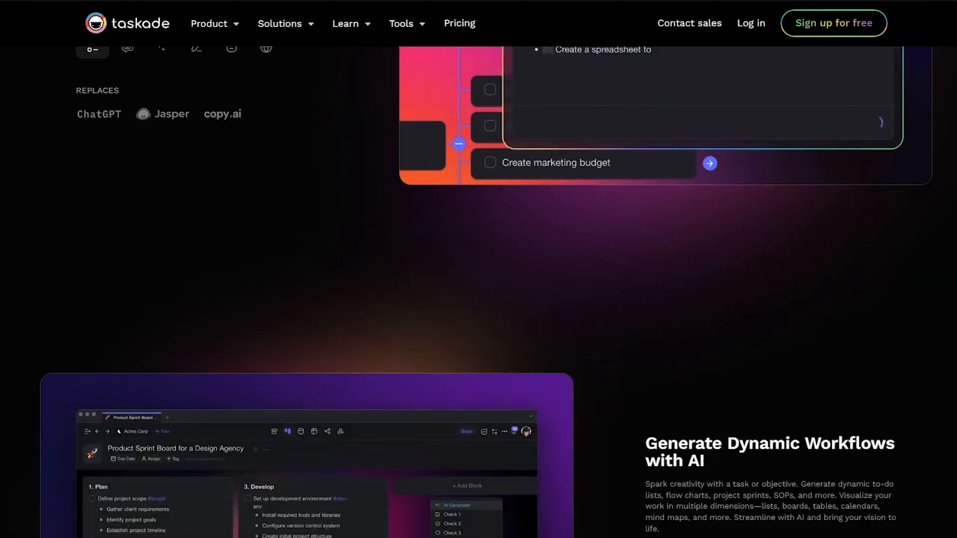
pyautogui.scroll(-3)
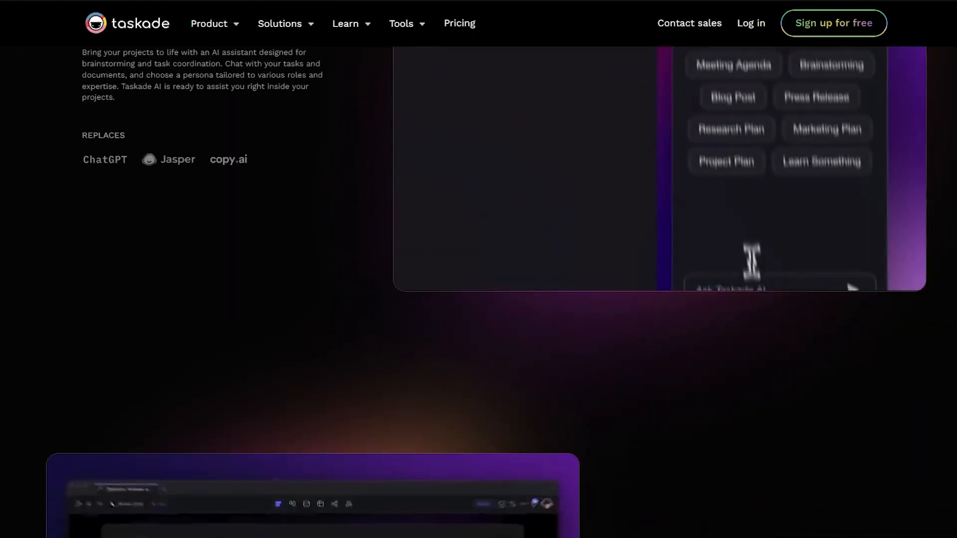
pyautogui.scroll(-3)
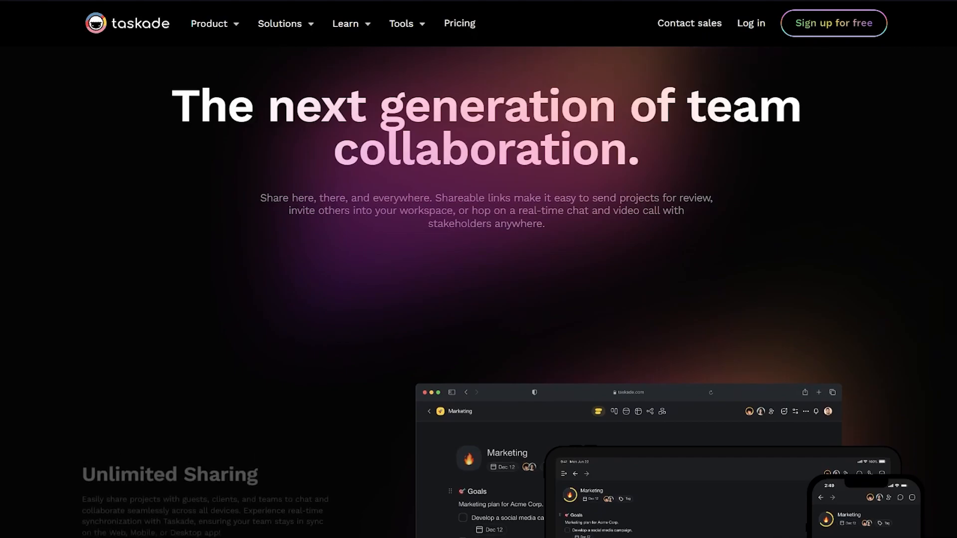
pyautogui.scroll(-3)
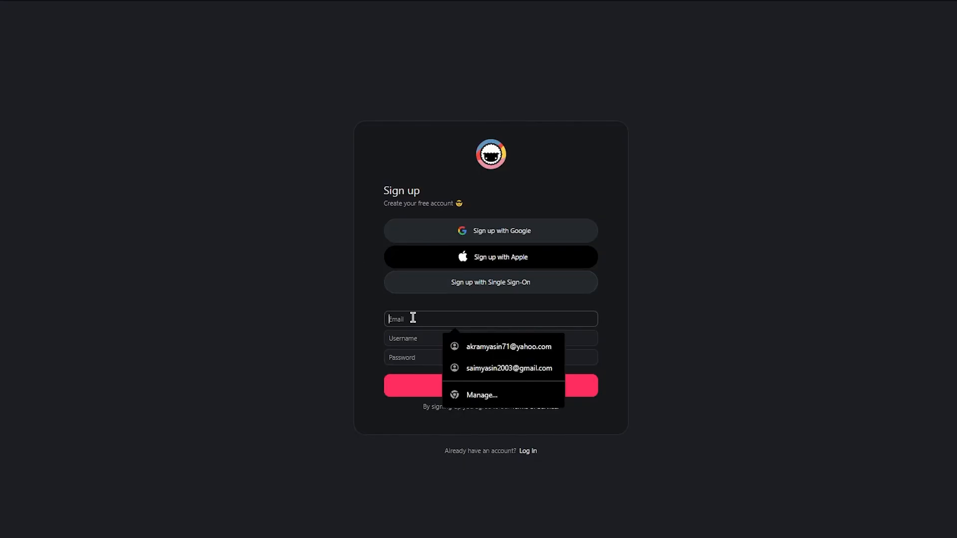
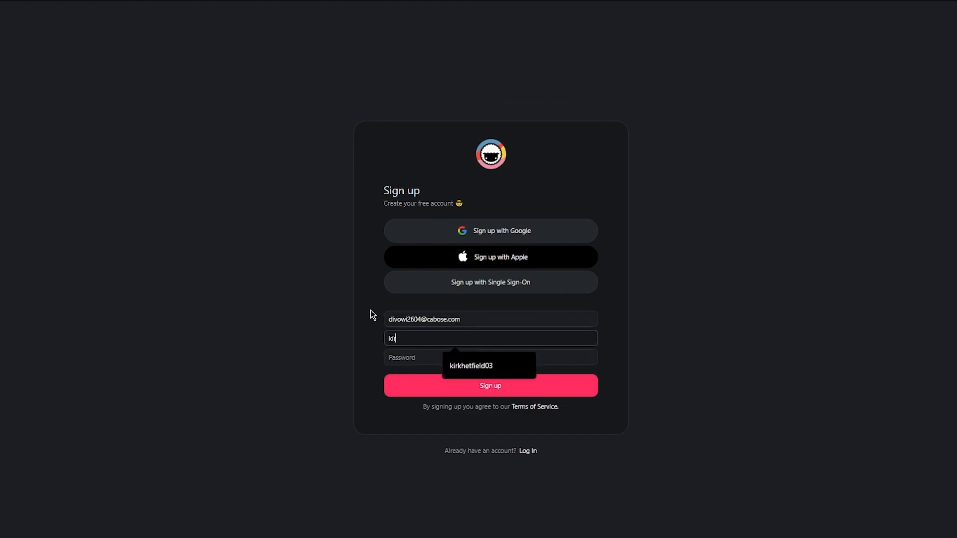
pyautogui.click(489, 365)
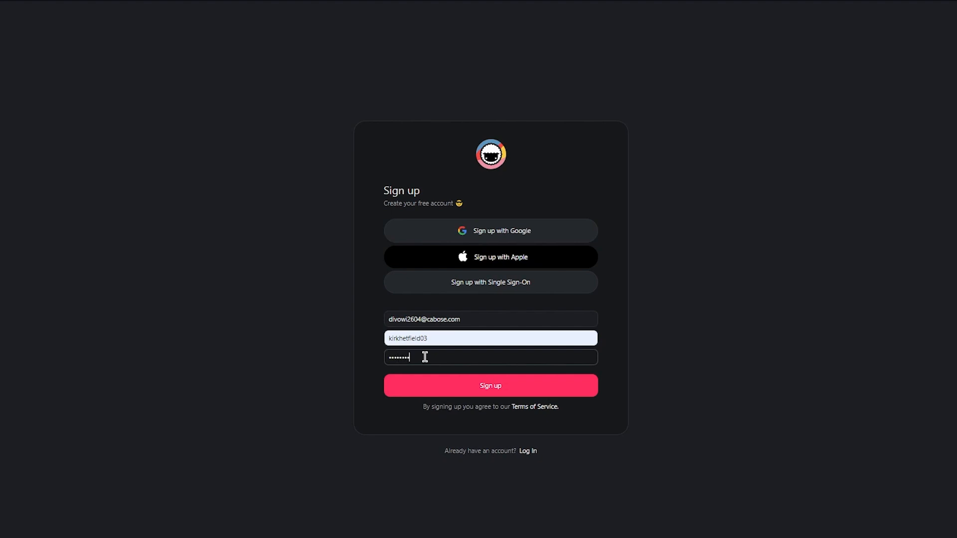
pyautogui.click(491, 385)
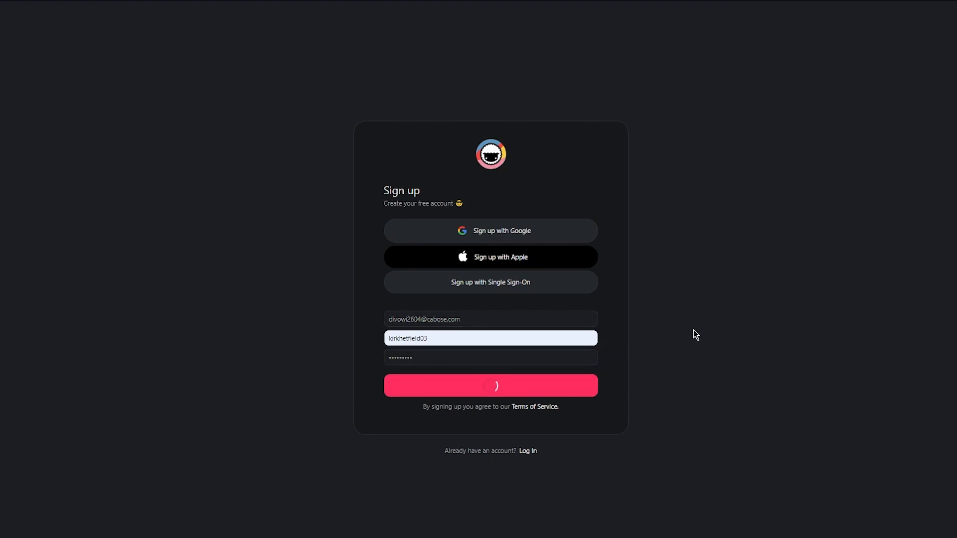
pyautogui.click(490, 384)
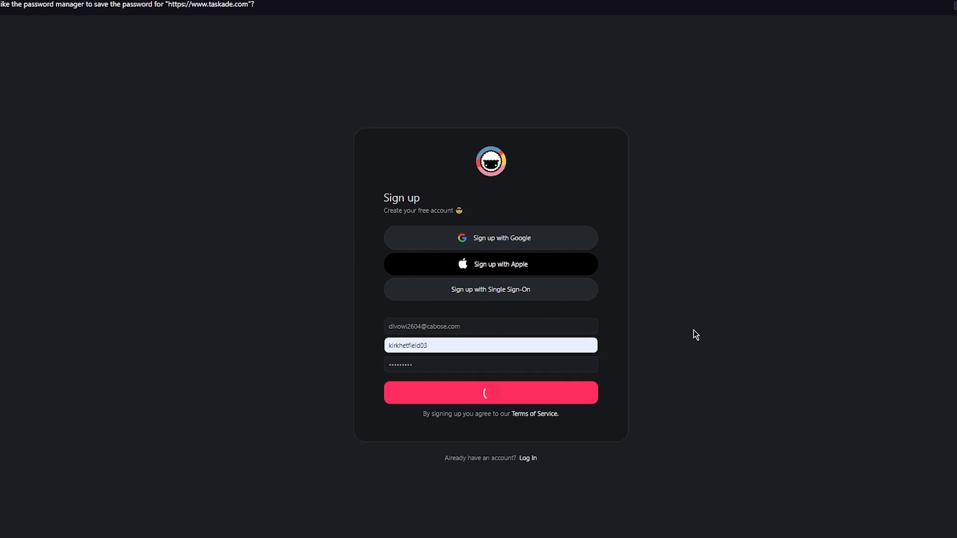
pyautogui.click(490, 393)
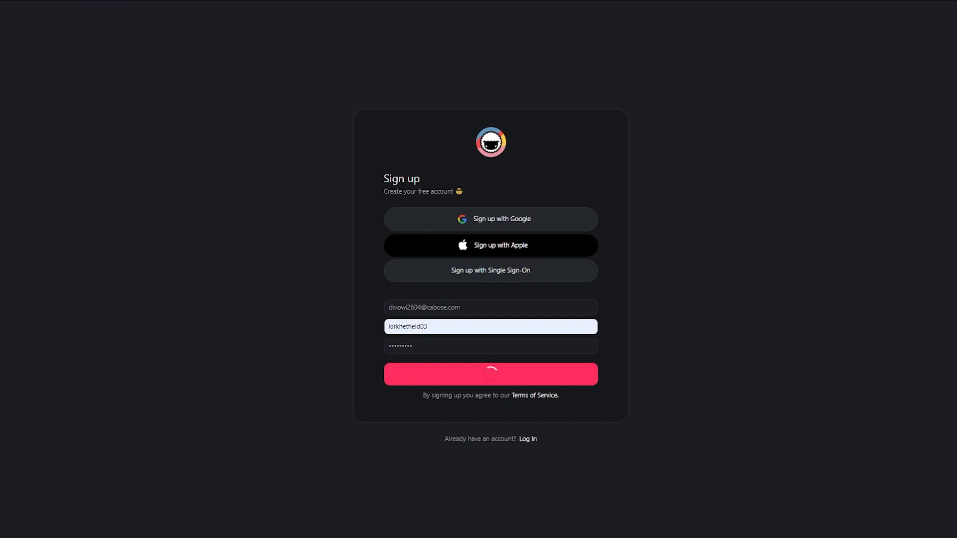
pyautogui.click(491, 374)
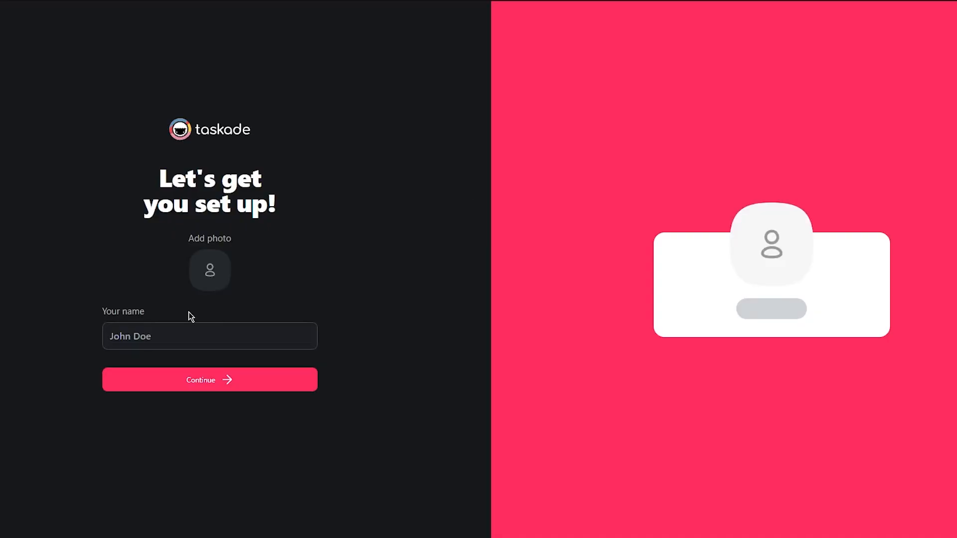
# Enter the name 'John D', continue, choose 'For work' and pick a primary role
pyautogui.write('J')
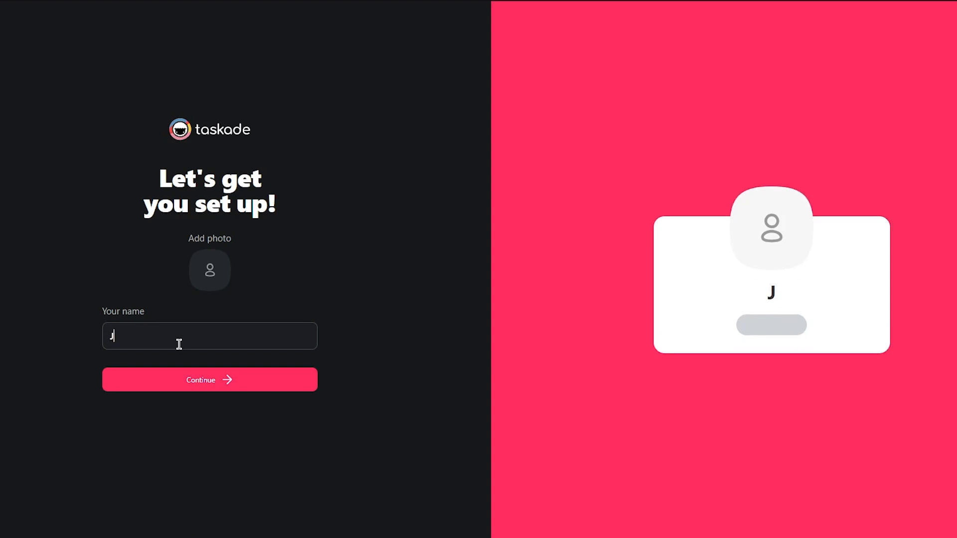
pyautogui.write('ohn D')
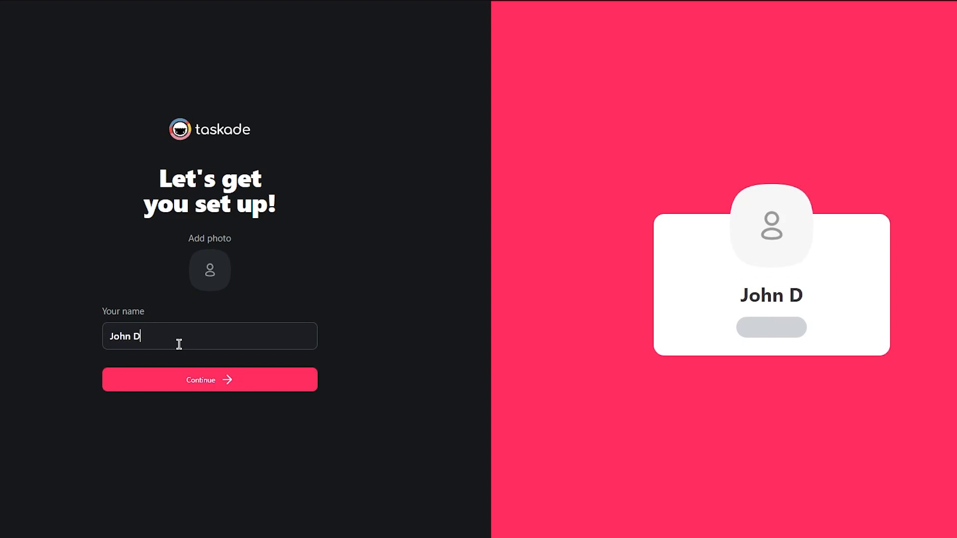
pyautogui.click(210, 379)
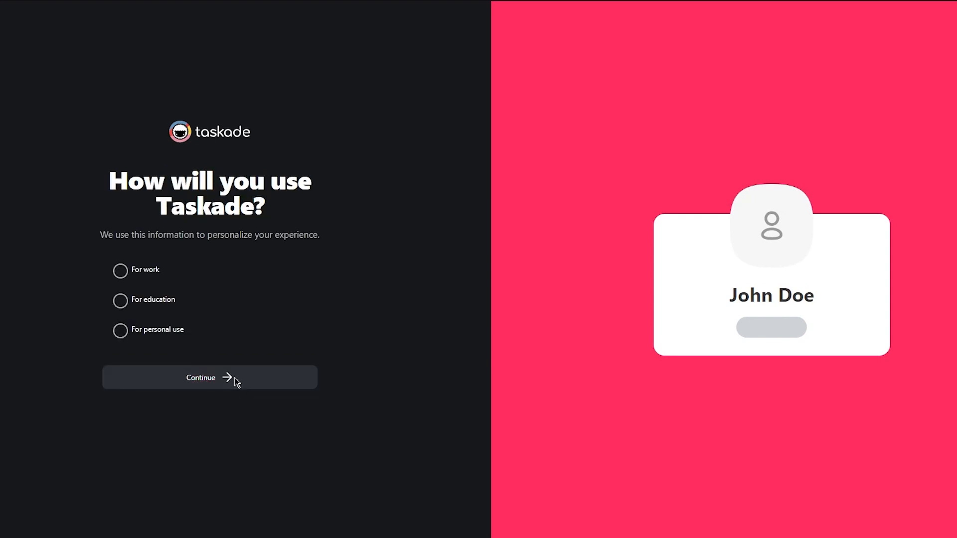
pyautogui.moveTo(345, 223)
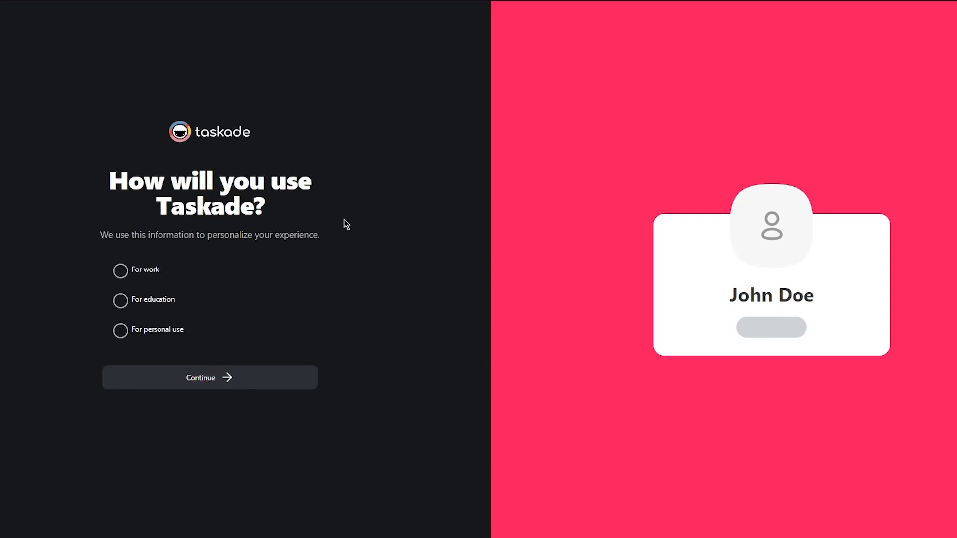
pyautogui.moveTo(129, 243)
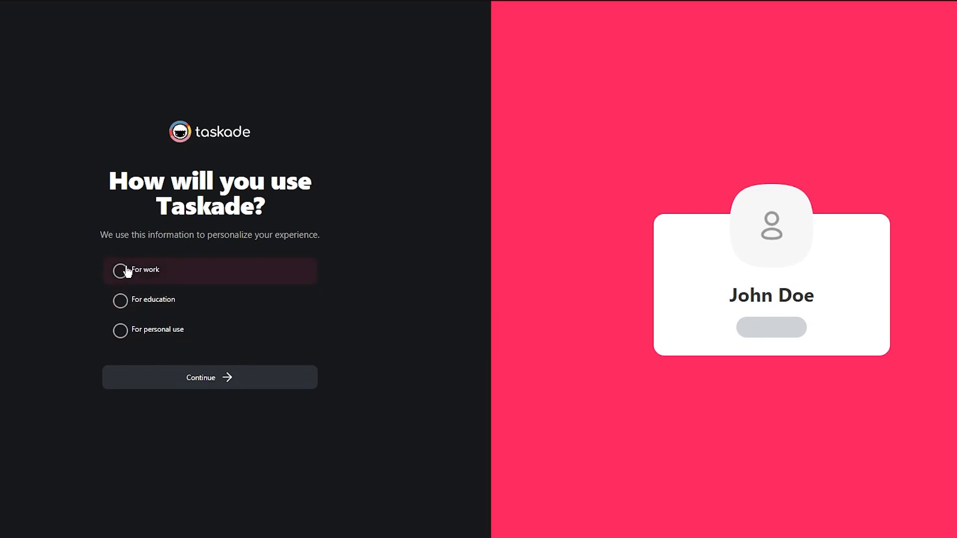
pyautogui.click(210, 342)
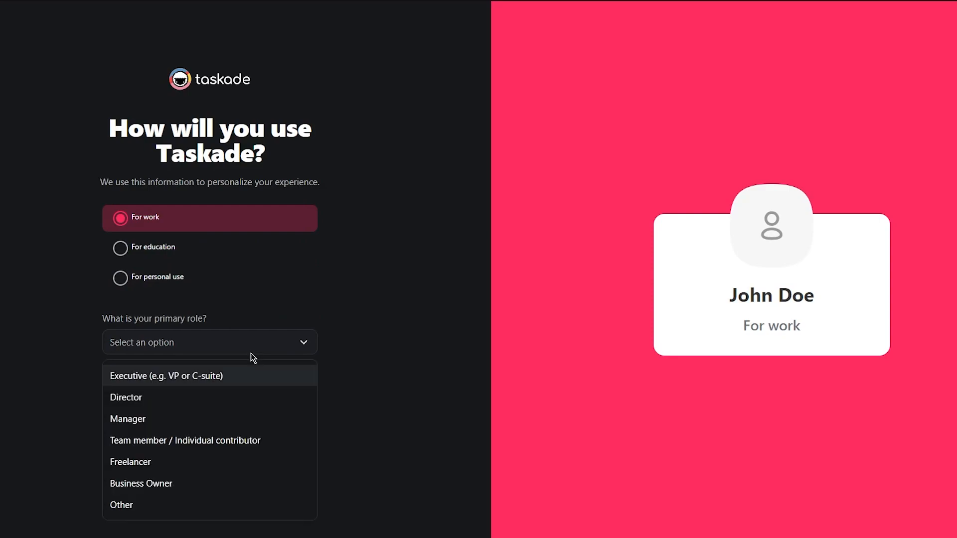
pyautogui.click(126, 397)
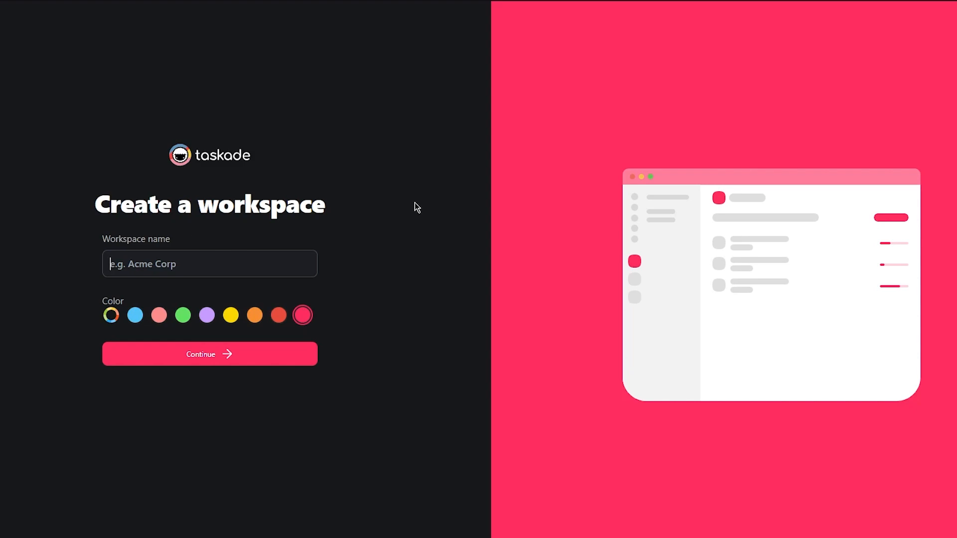
# Create the workspace named "John's CRM" and continue to the download-apps step
pyautogui.write("John's CRM")
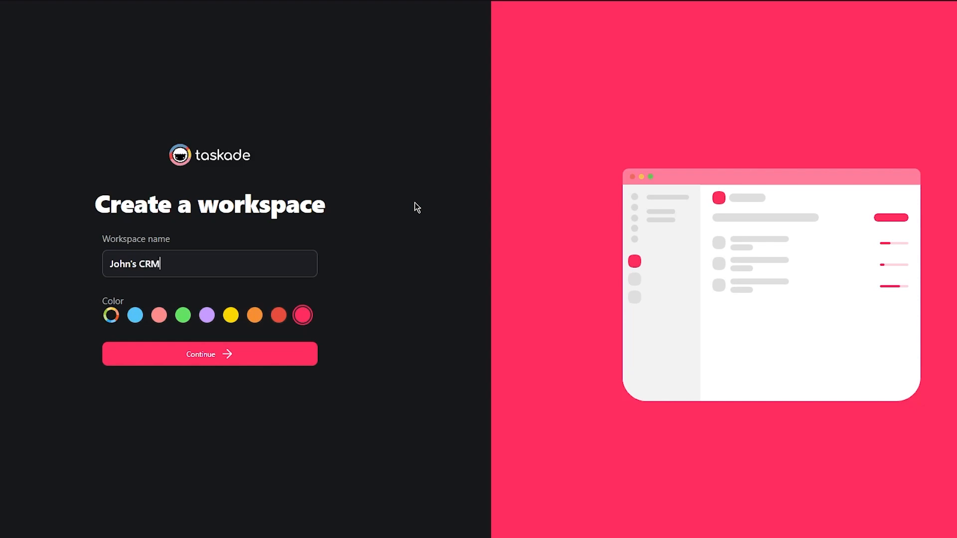
pyautogui.click(210, 354)
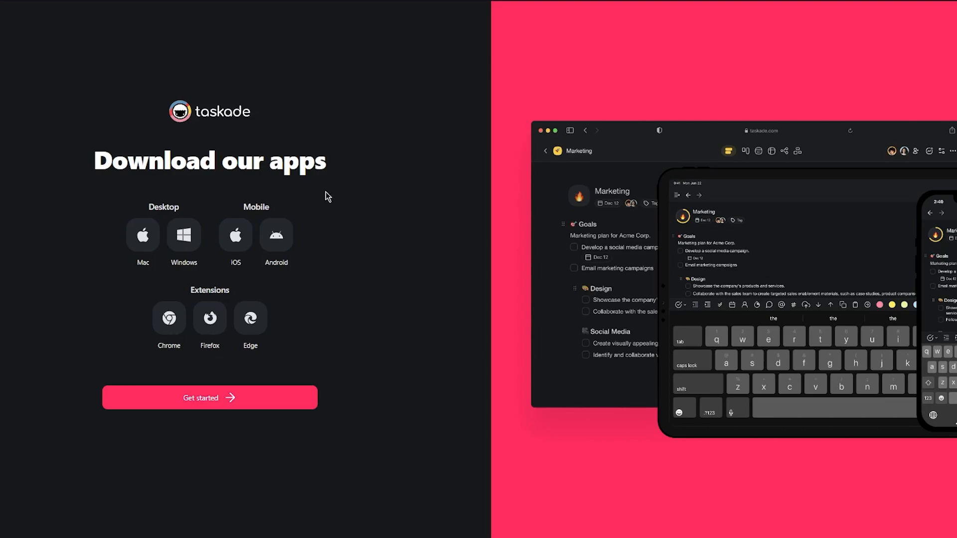
pyautogui.moveTo(156, 251)
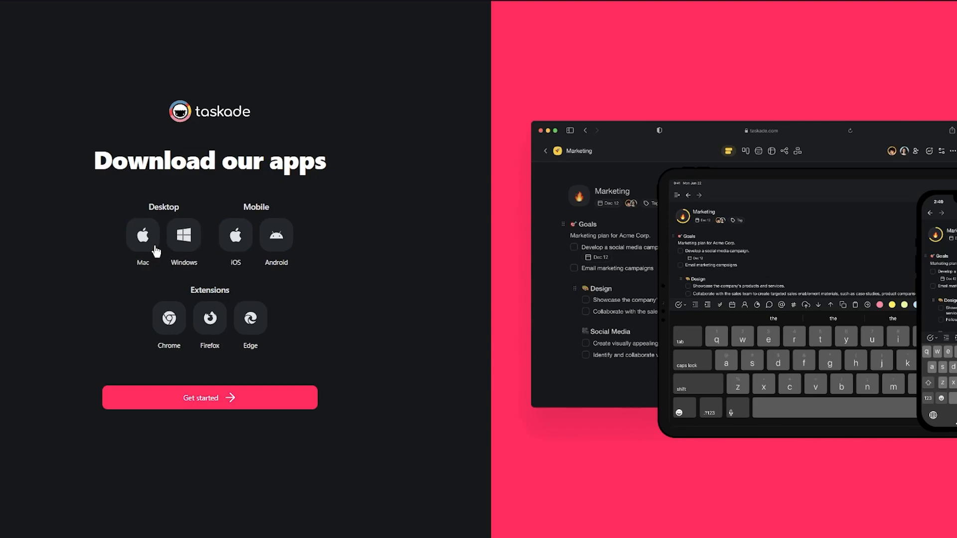
pyautogui.moveTo(160, 302)
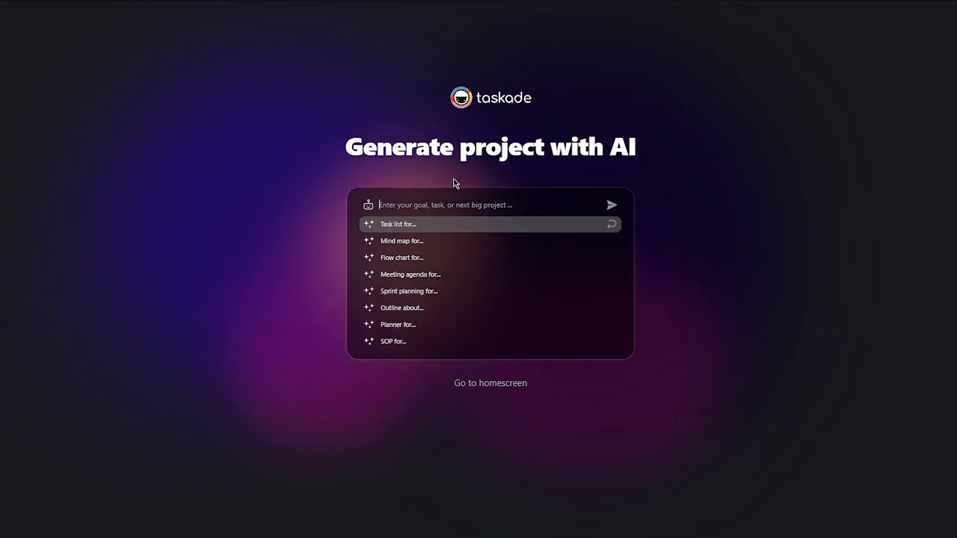
pyautogui.moveTo(689, 192)
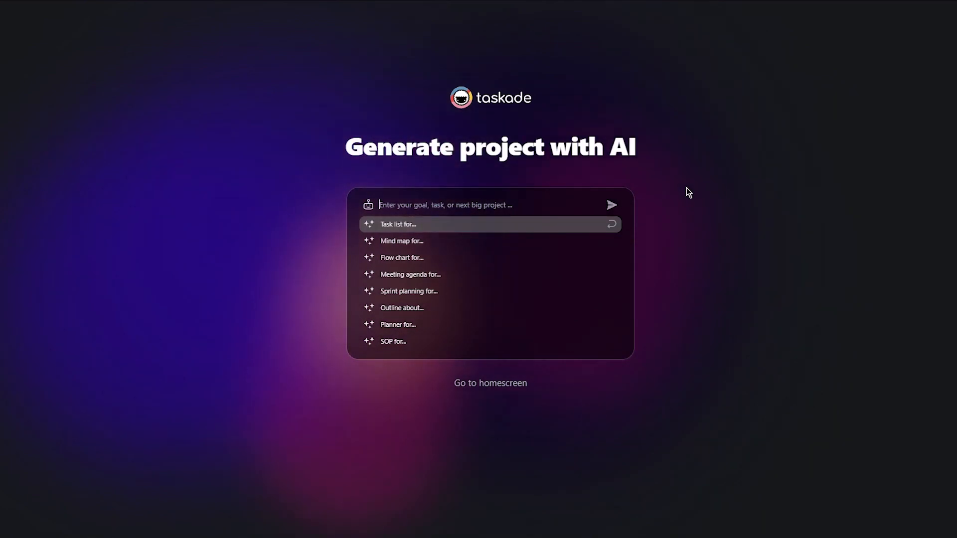
pyautogui.moveTo(434, 244)
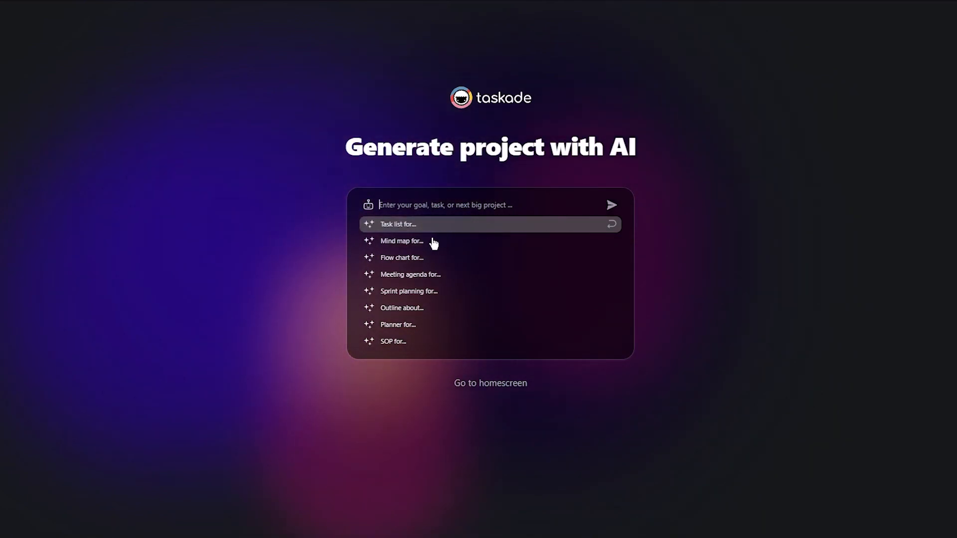
# Create an AI project from a task-list prompt about sales for launching a new product
pyautogui.write('tas')
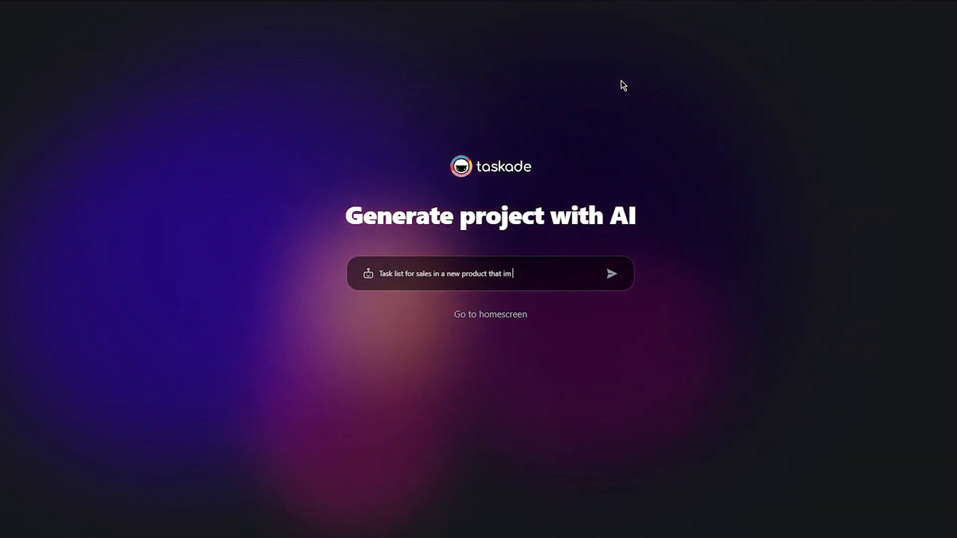
pyautogui.write('launchin')
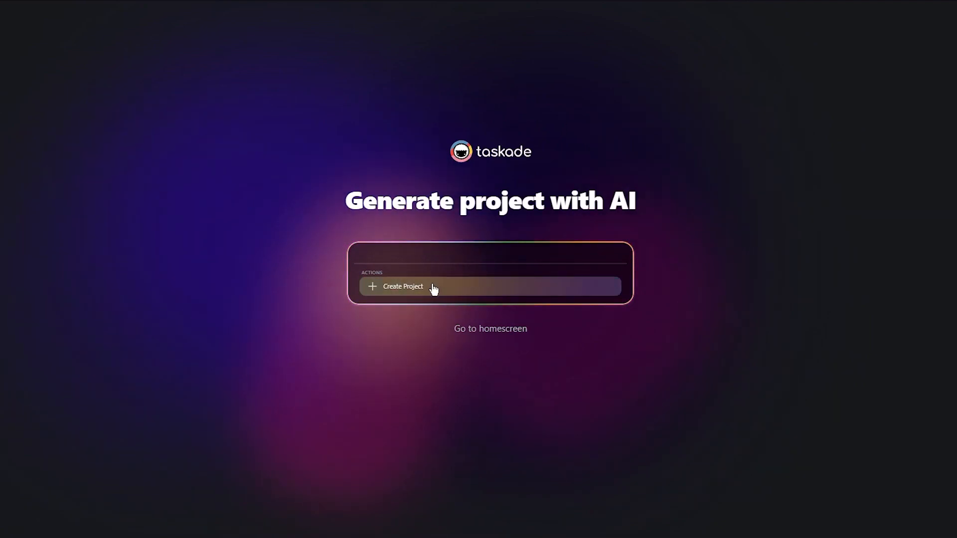
pyautogui.click(403, 286)
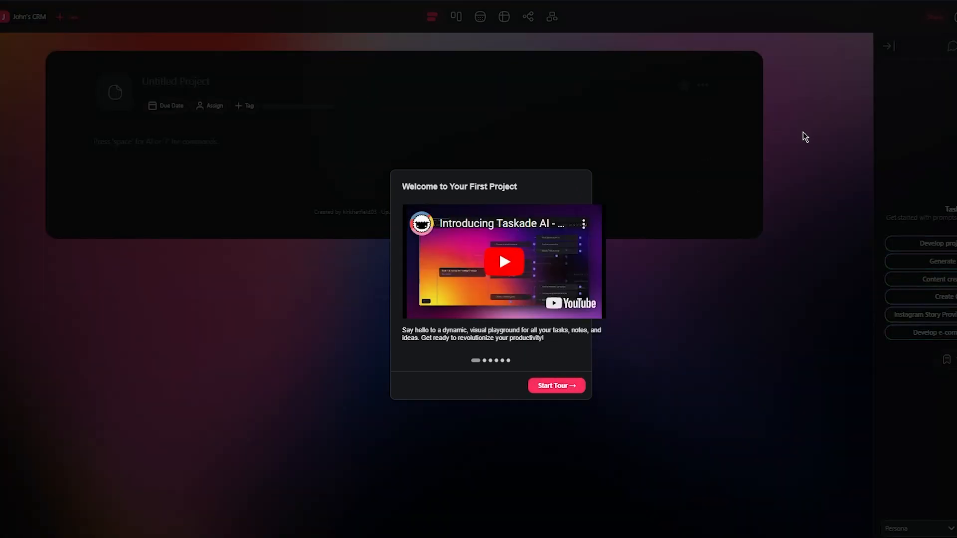
# Start the welcome tour and step past its project-details card
pyautogui.click(556, 385)
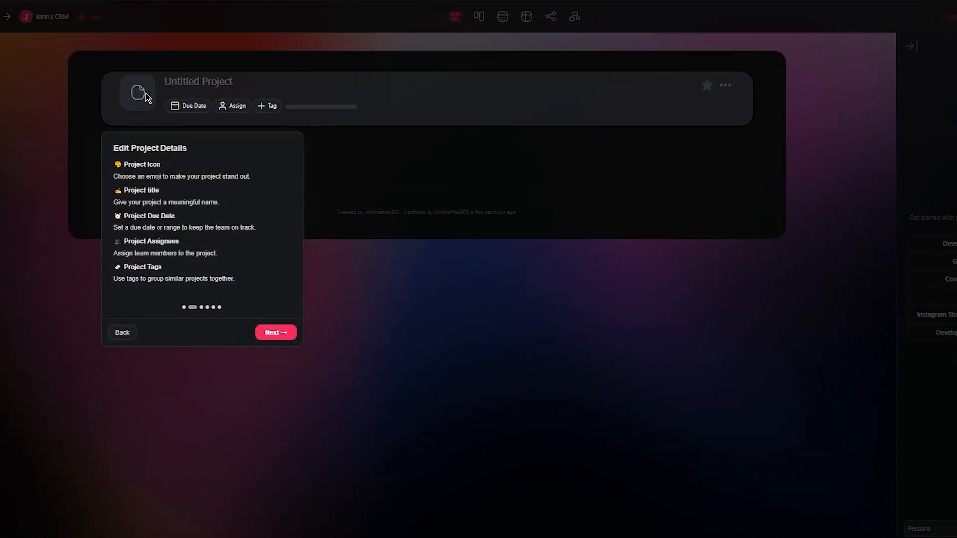
pyautogui.click(275, 332)
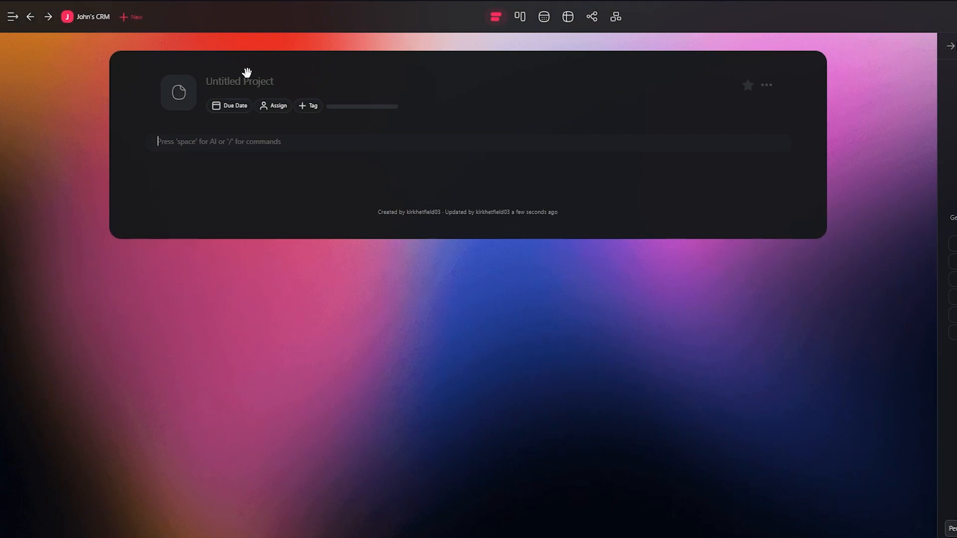
pyautogui.moveTo(460, 40)
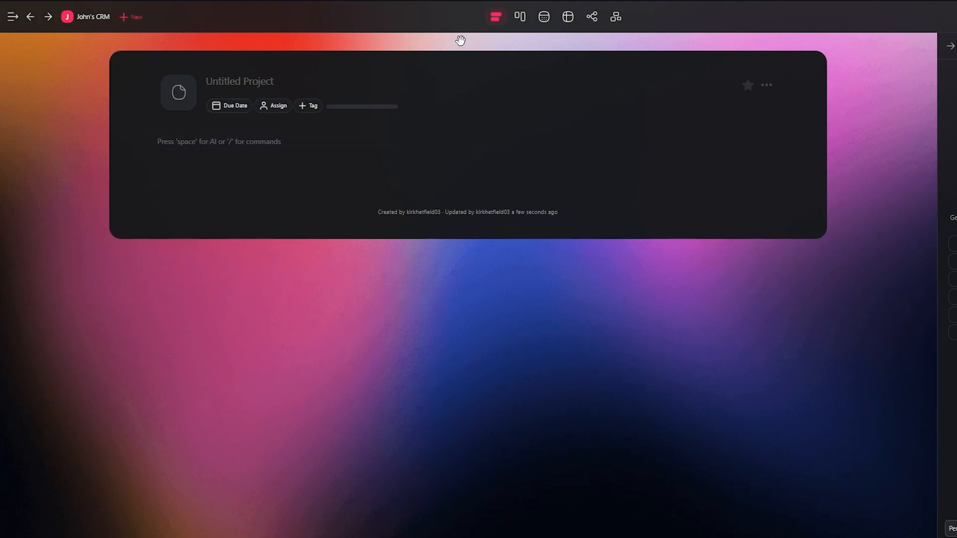
# Title the project 'SALES FOR Iphone'
pyautogui.write('SALES D')
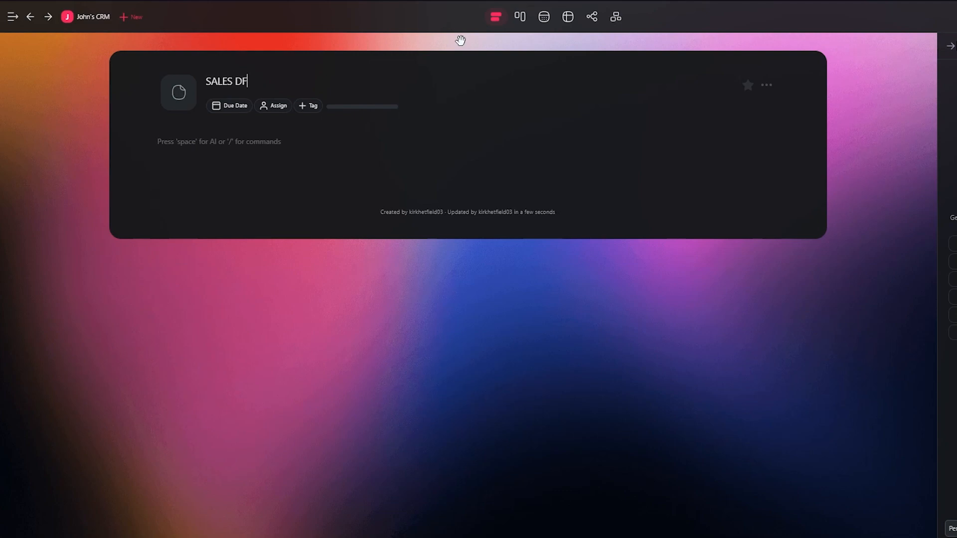
pyautogui.write('FO')
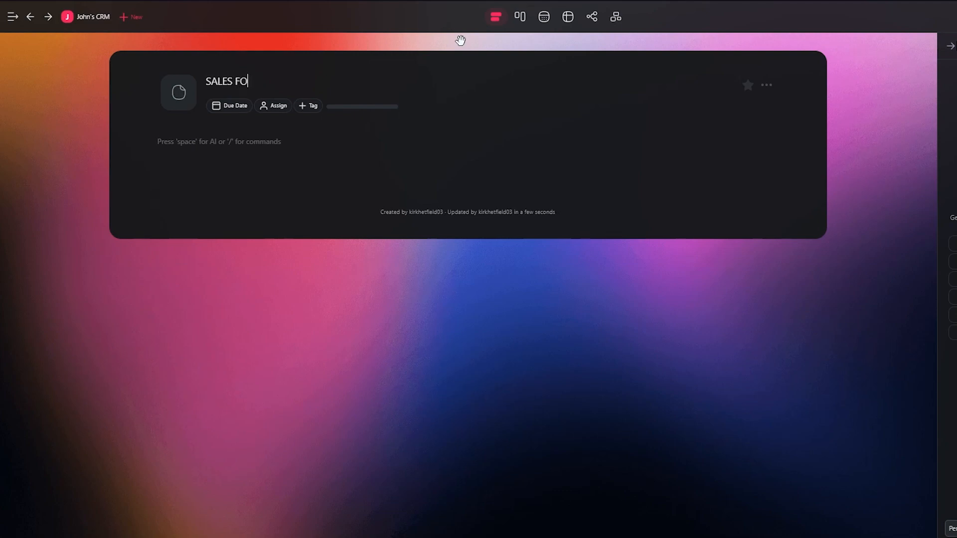
pyautogui.write('R I')
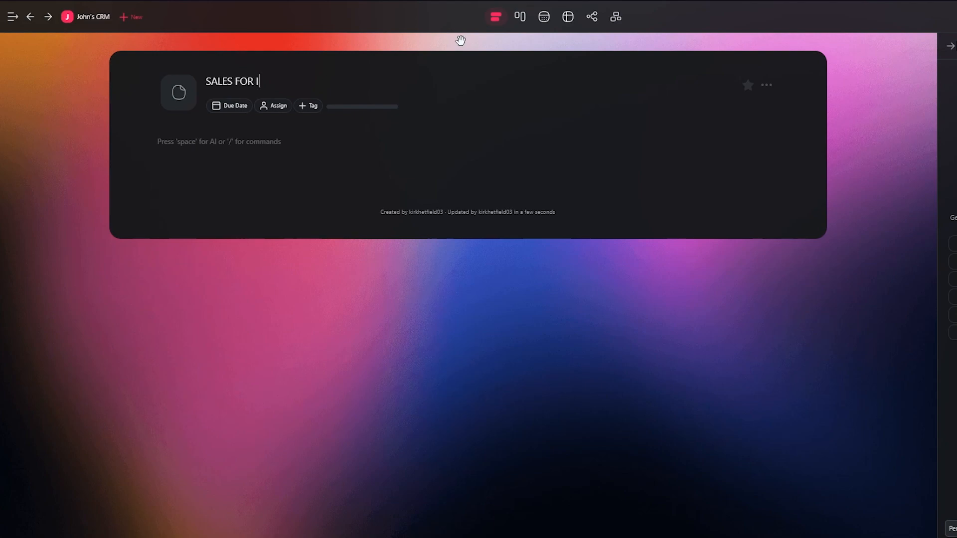
pyautogui.write('phone')
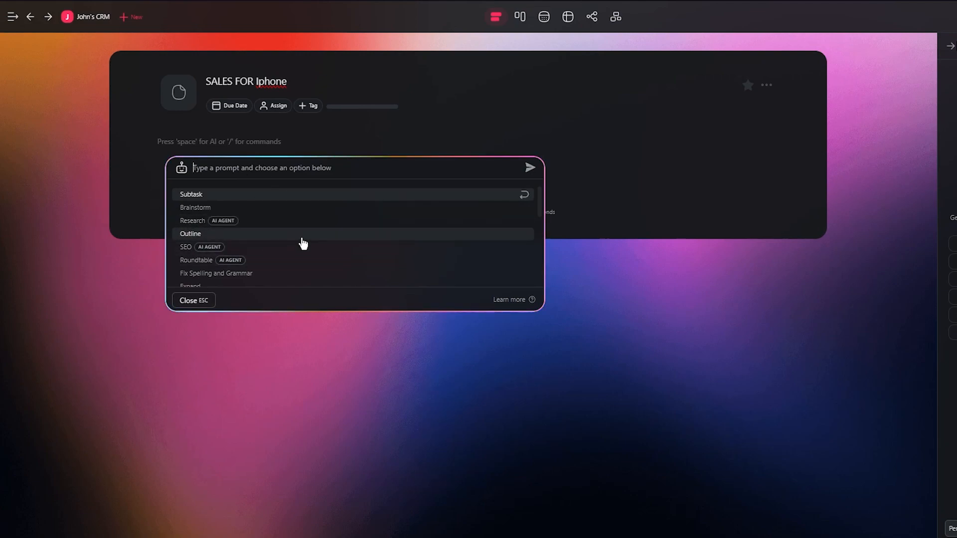
pyautogui.moveTo(248, 198)
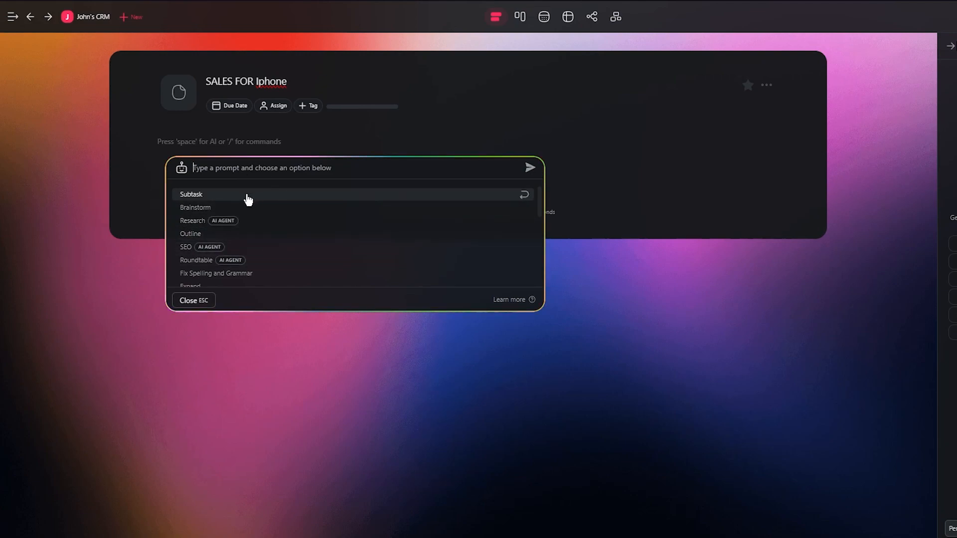
pyautogui.moveTo(222, 207)
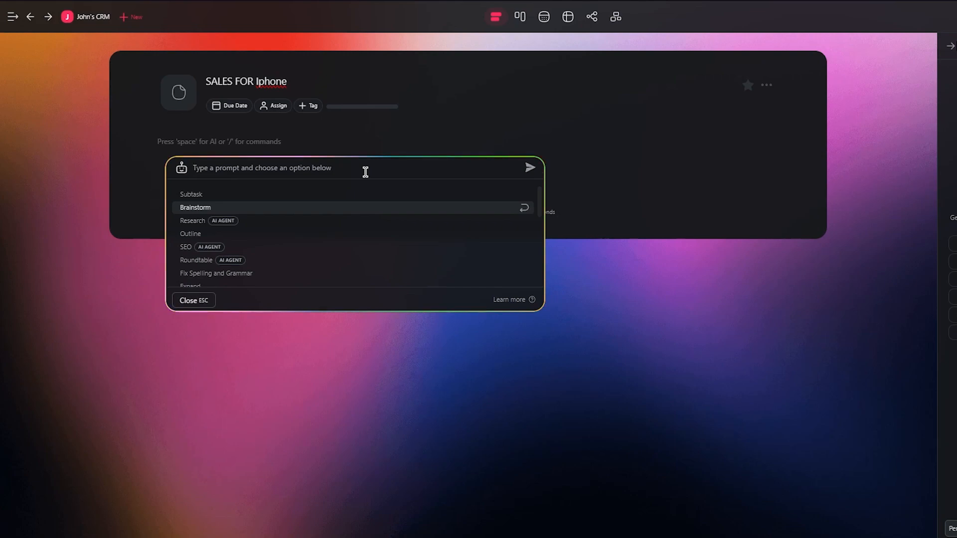
# Brainstorm 'sales' with AI, insert the ten ideas and start a new item below them
pyautogui.write('sales')
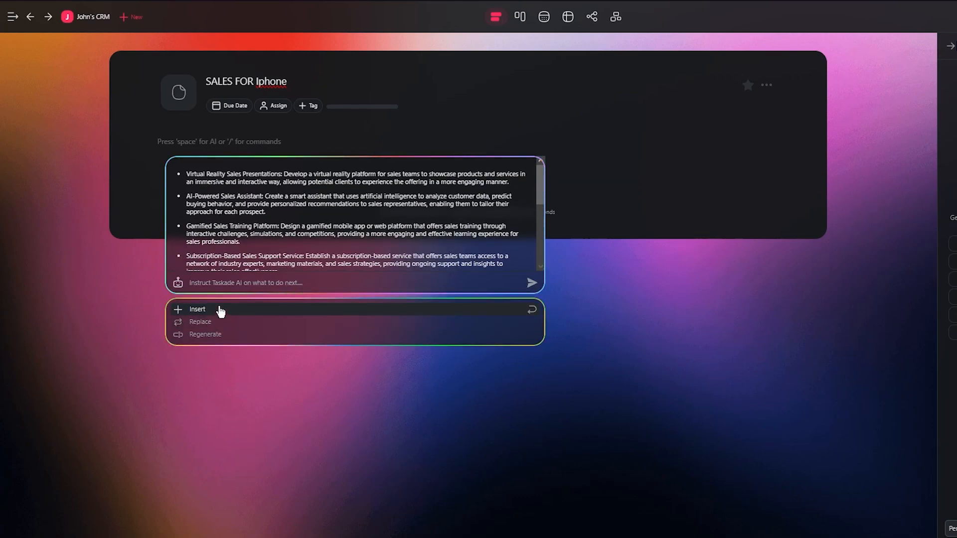
pyautogui.click(198, 309)
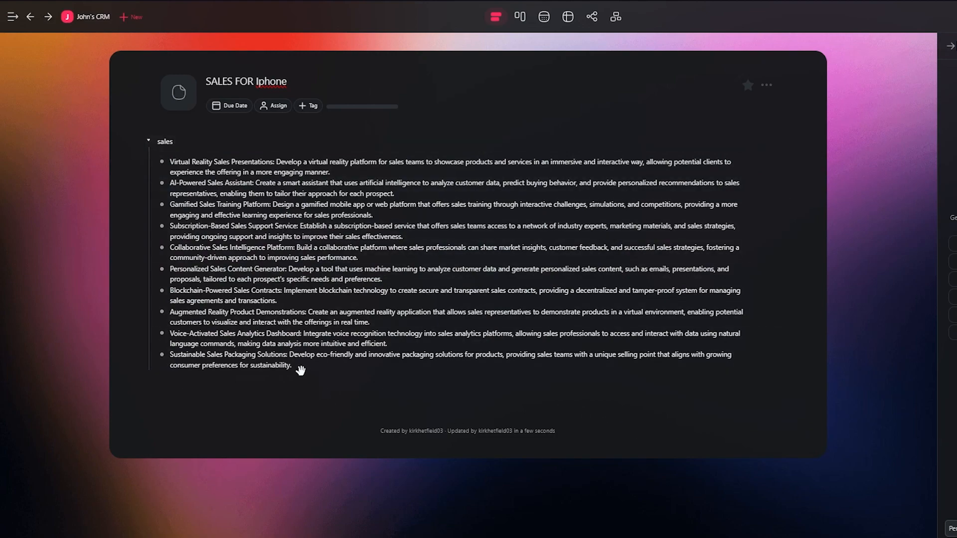
pyautogui.click(293, 365)
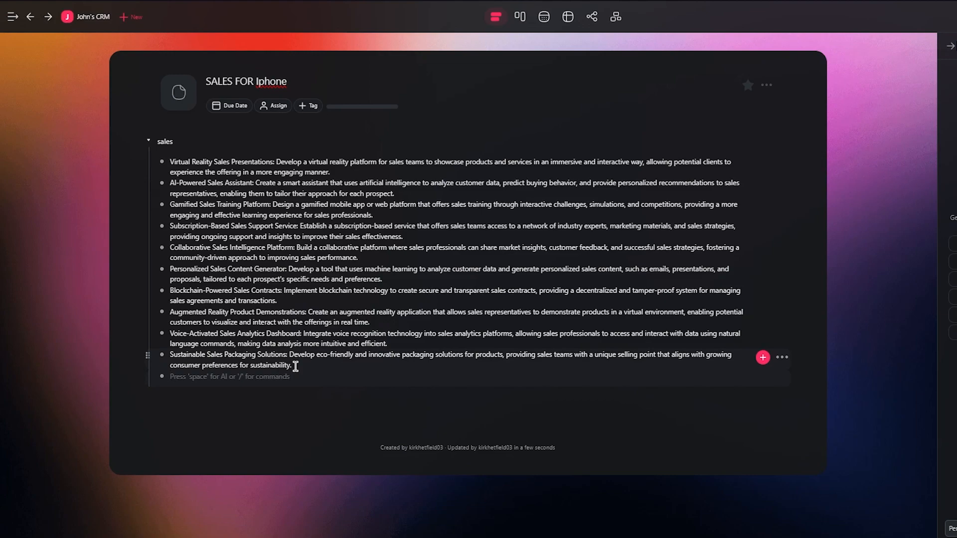
pyautogui.write('/')
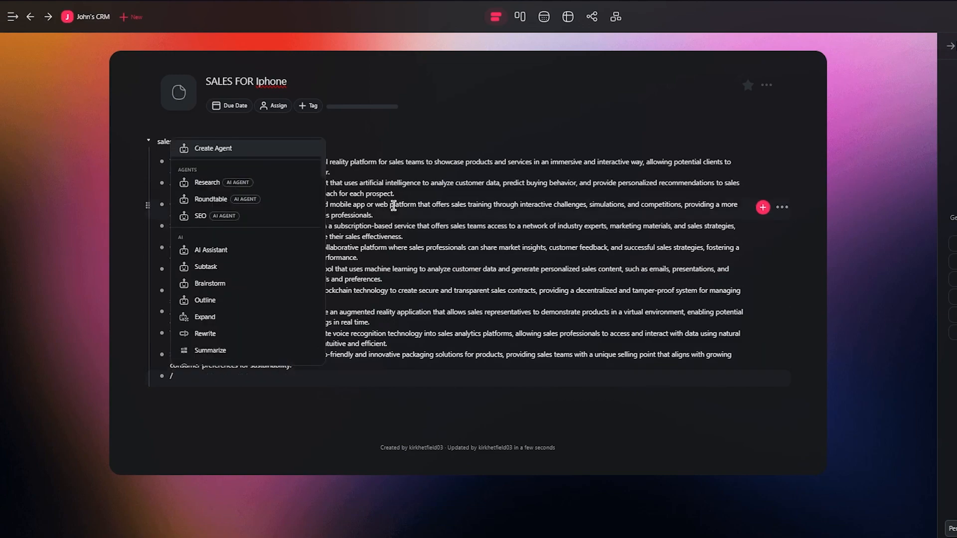
pyautogui.scroll(-3)
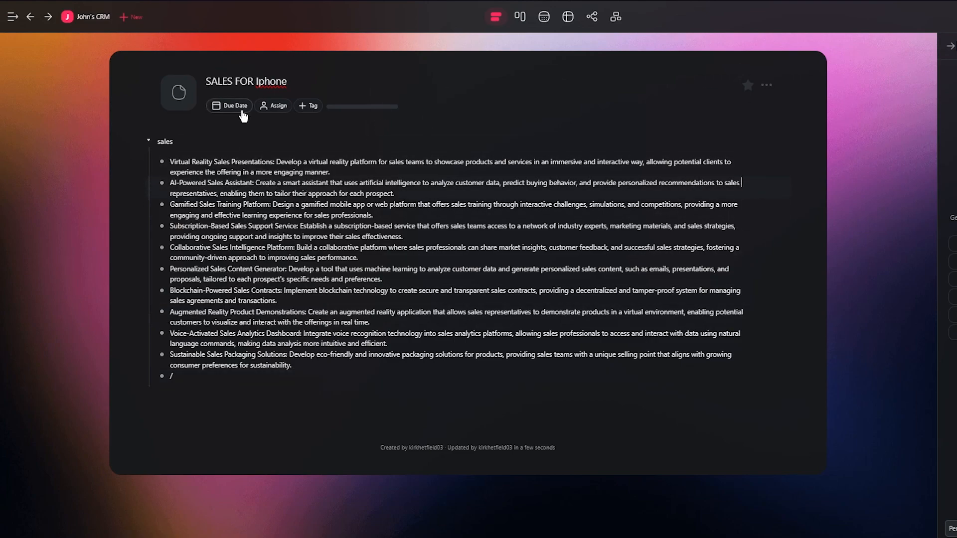
pyautogui.moveTo(275, 107)
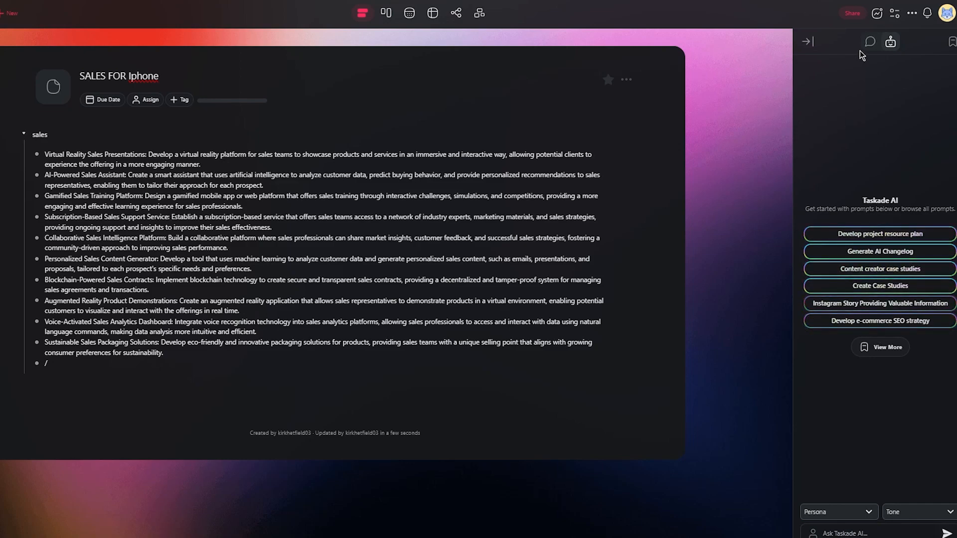
pyautogui.moveTo(880, 233)
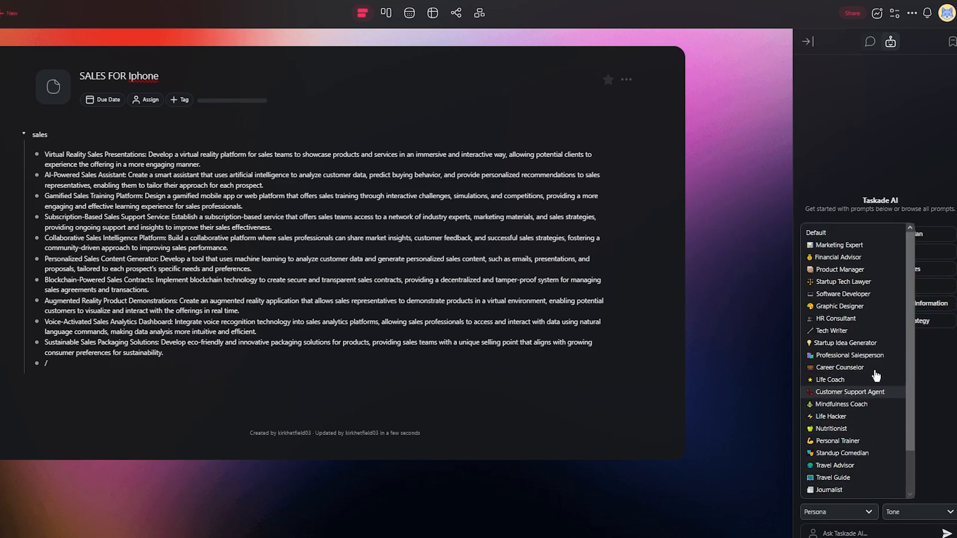
# Set the AI to Marketing Expert persona with Creative tone and begin typing the marketing question
pyautogui.click(838, 245)
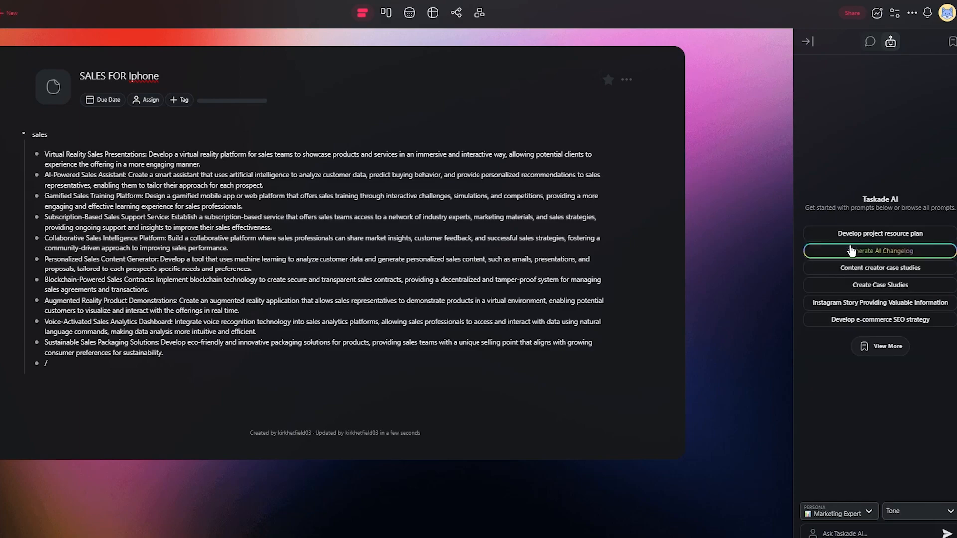
pyautogui.click(914, 510)
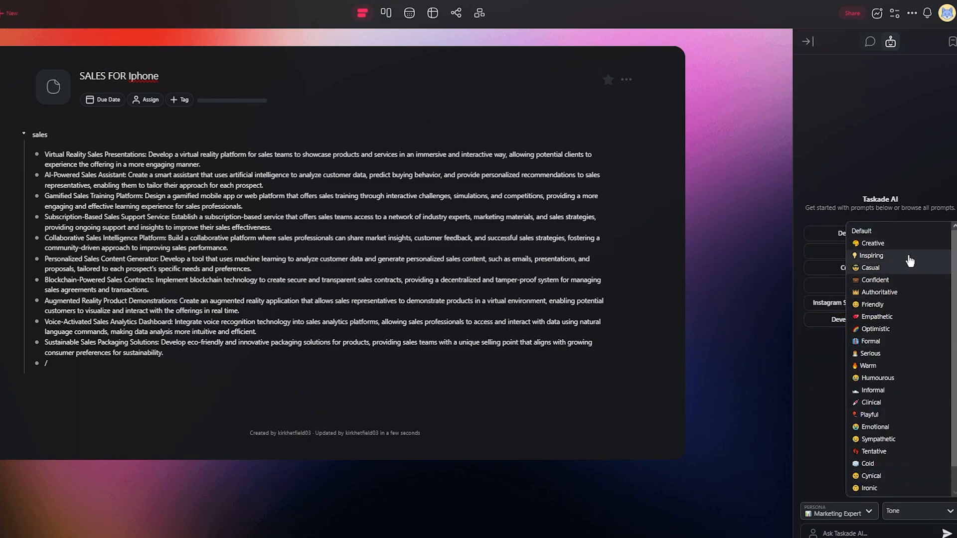
pyautogui.click(872, 243)
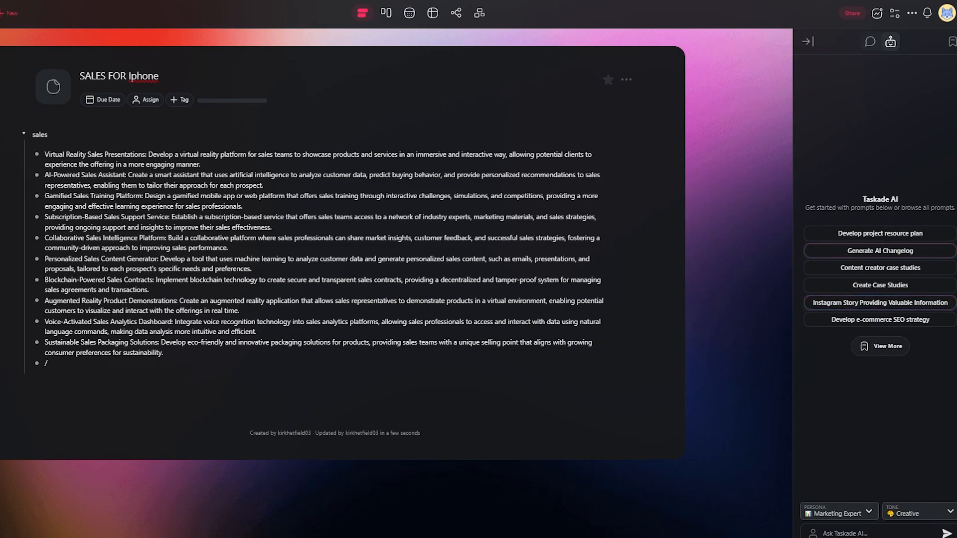
pyautogui.write('how')
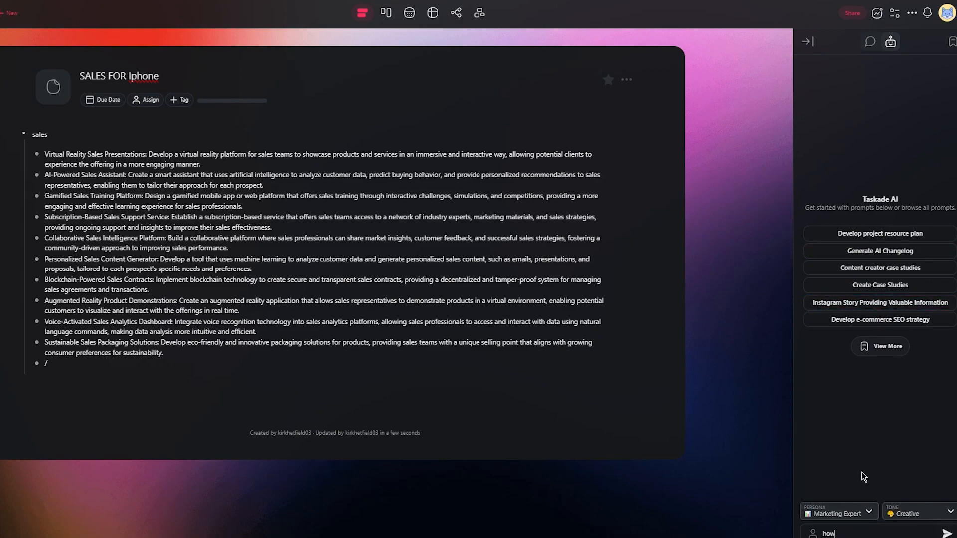
pyautogui.write('should i ma')
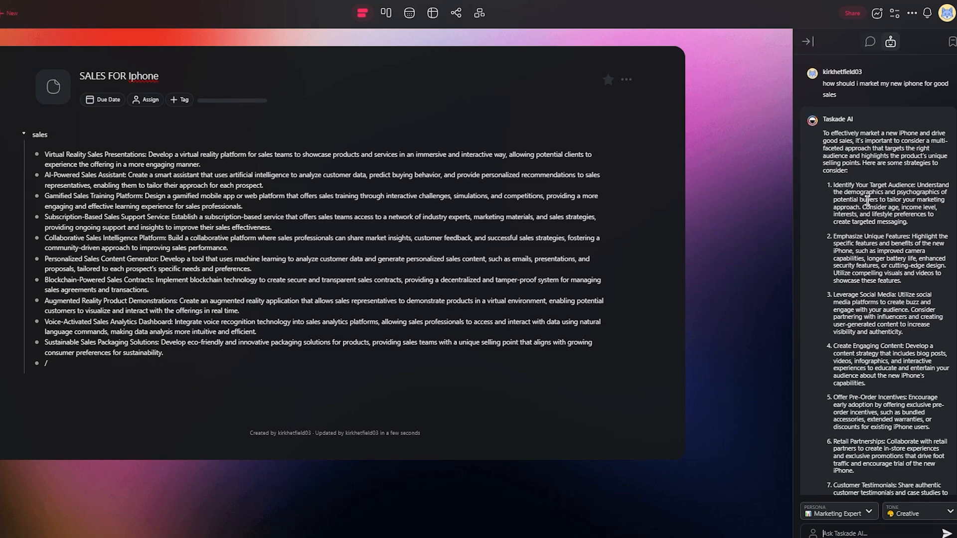
# Scroll through the AI's ten-point iPhone marketing answer in the chat panel
pyautogui.scroll(-3)
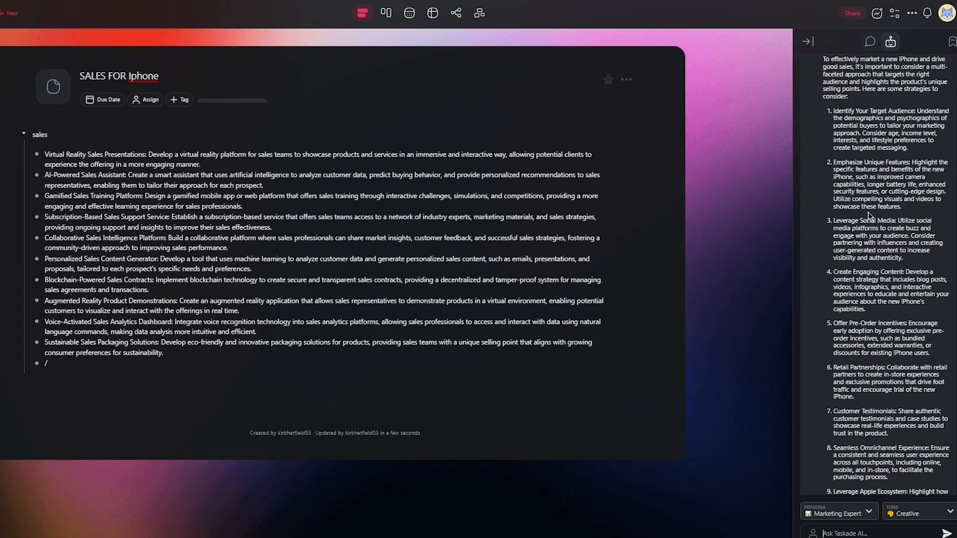
pyautogui.scroll(-3)
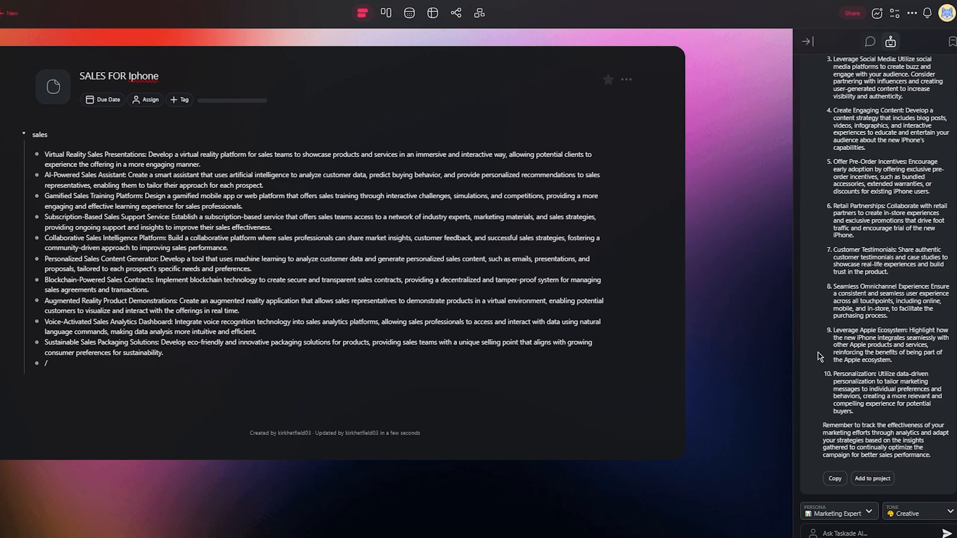
pyautogui.moveTo(934, 297)
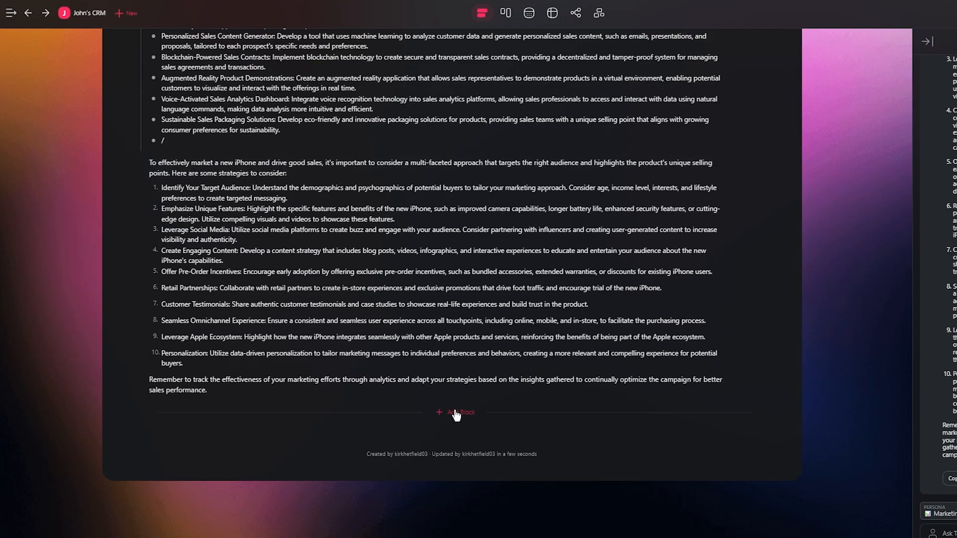
# Add a Check 3 checklist block below the marketing plan via Add Block
pyautogui.click(455, 413)
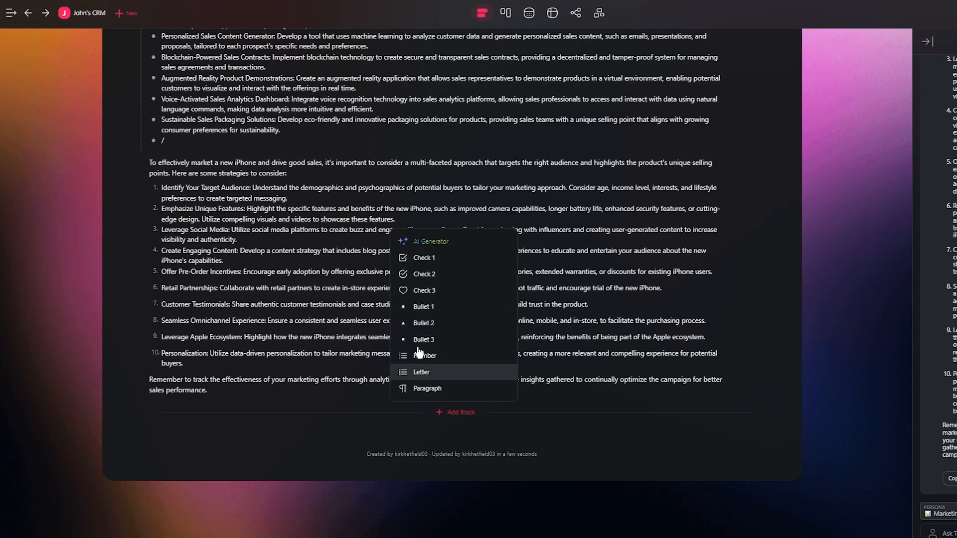
pyautogui.moveTo(425, 257)
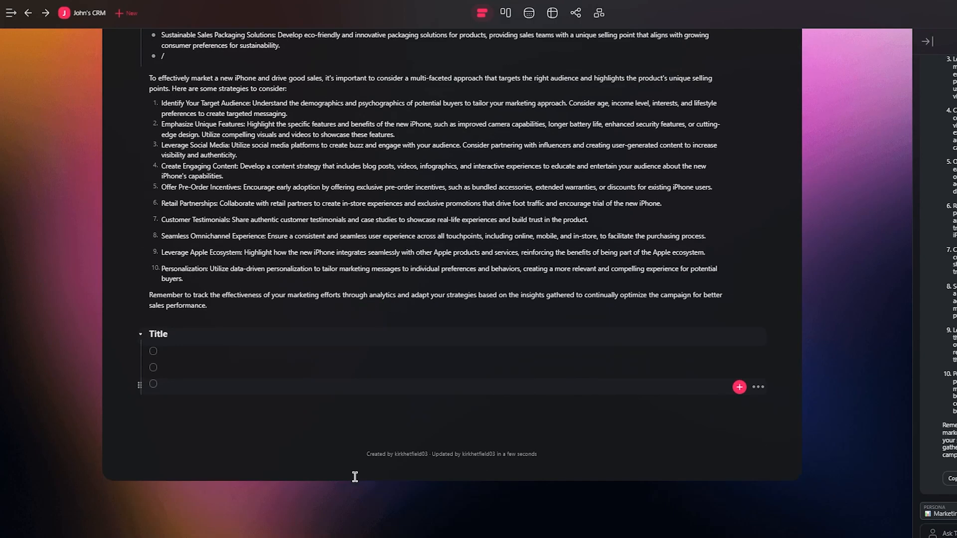
# Title the new checklist 'Iphone variant'
pyautogui.click(184, 334)
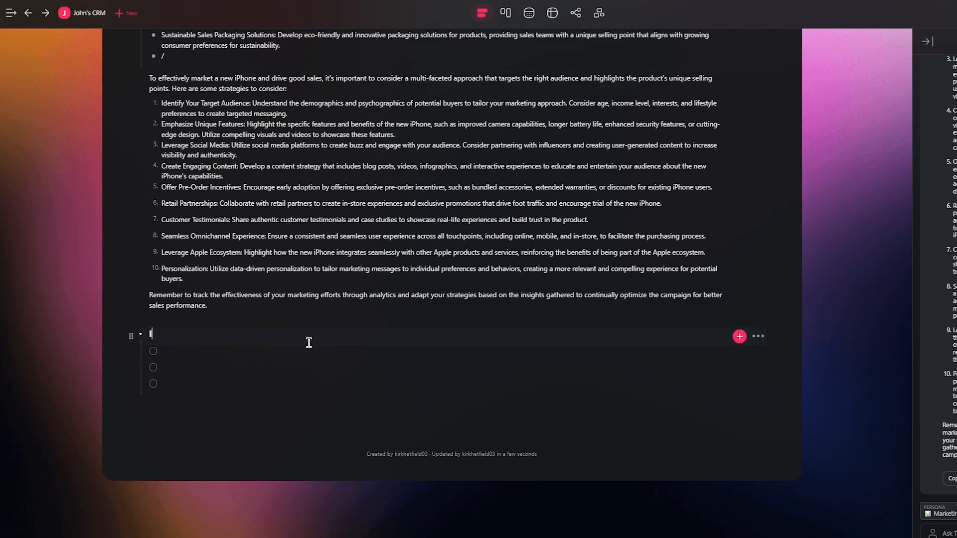
pyautogui.write('Iphone va')
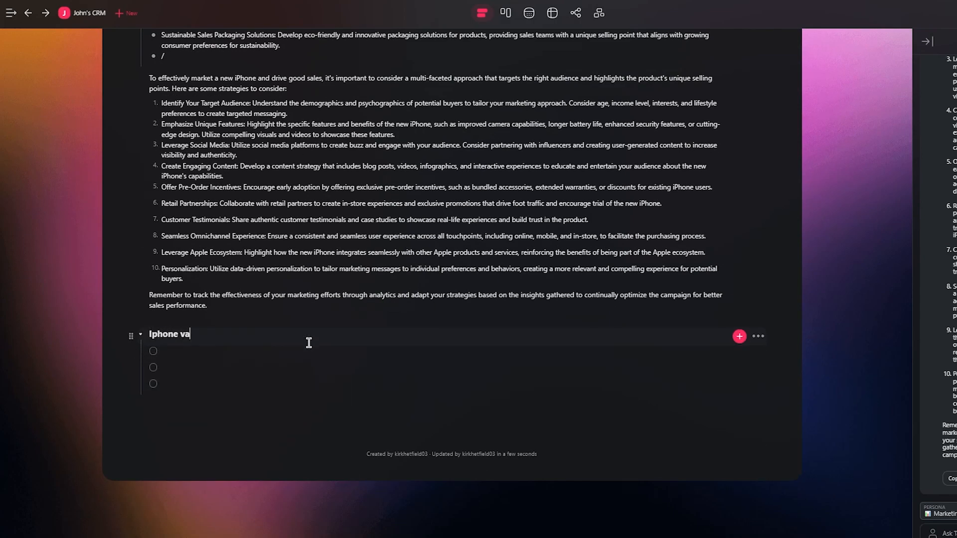
pyautogui.write('riant')
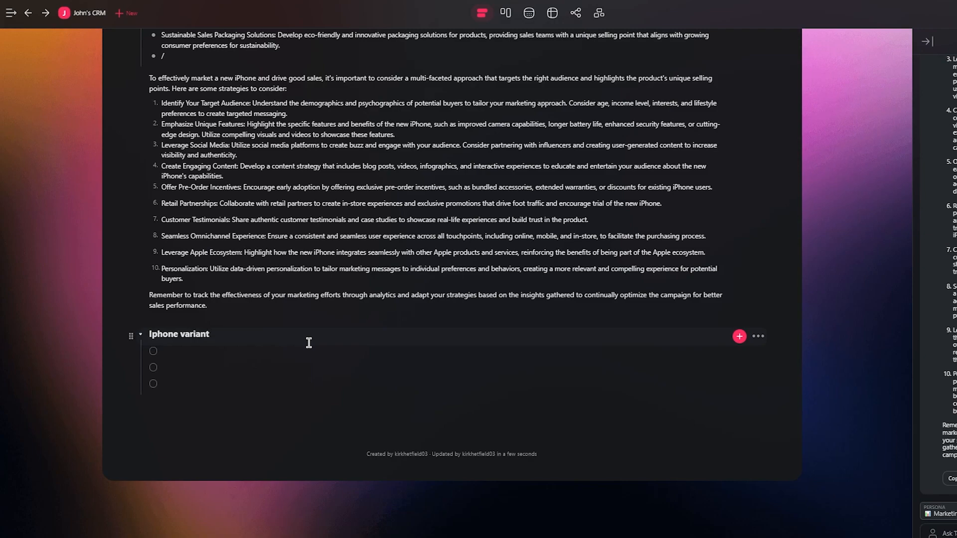
# Fill the checklist items with 14, 14 pro and 14 pro max
pyautogui.click(230, 352)
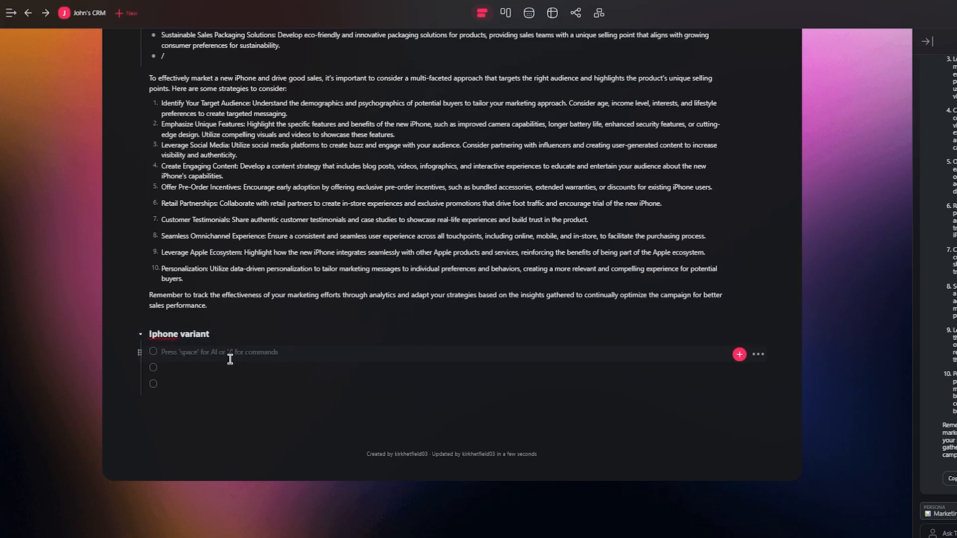
pyautogui.write('14')
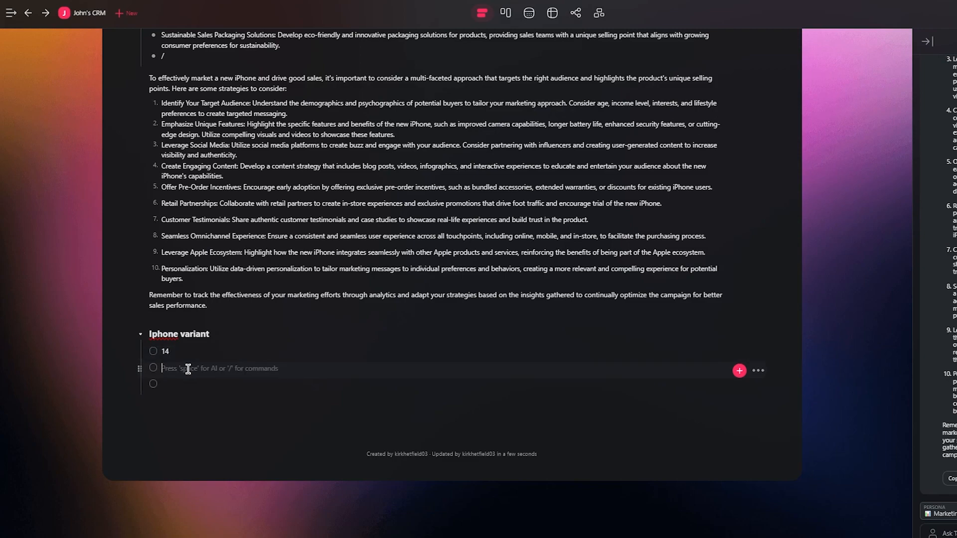
pyautogui.write('14 pro')
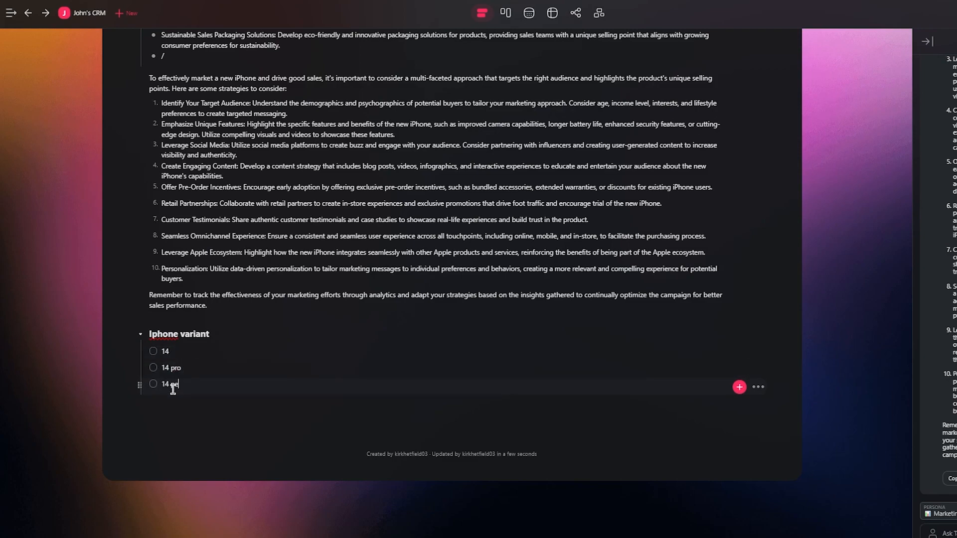
pyautogui.write('pro')
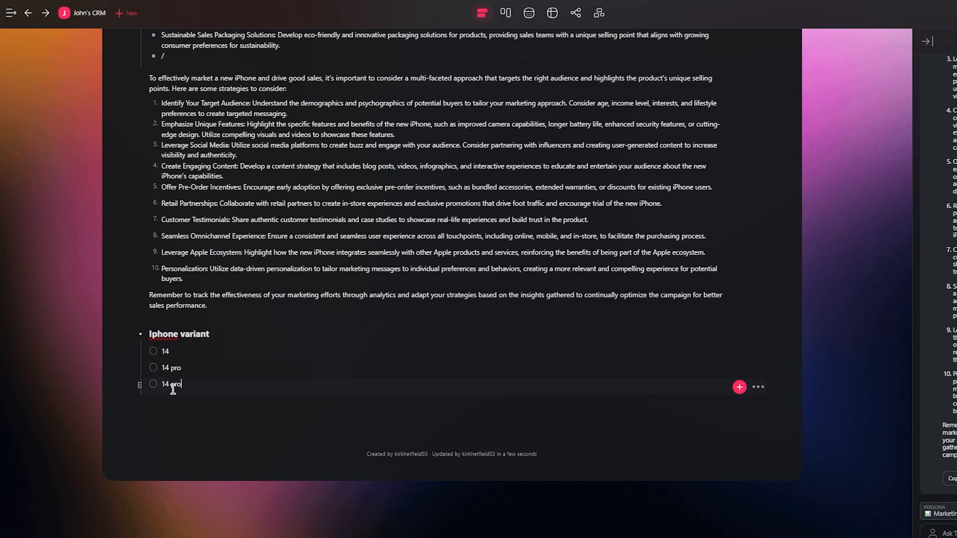
pyautogui.write('max')
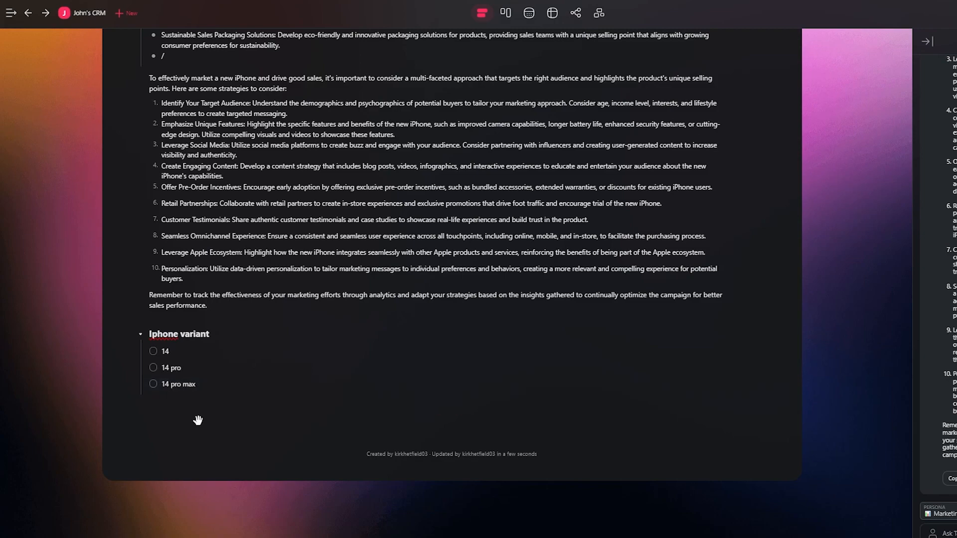
pyautogui.click(154, 351)
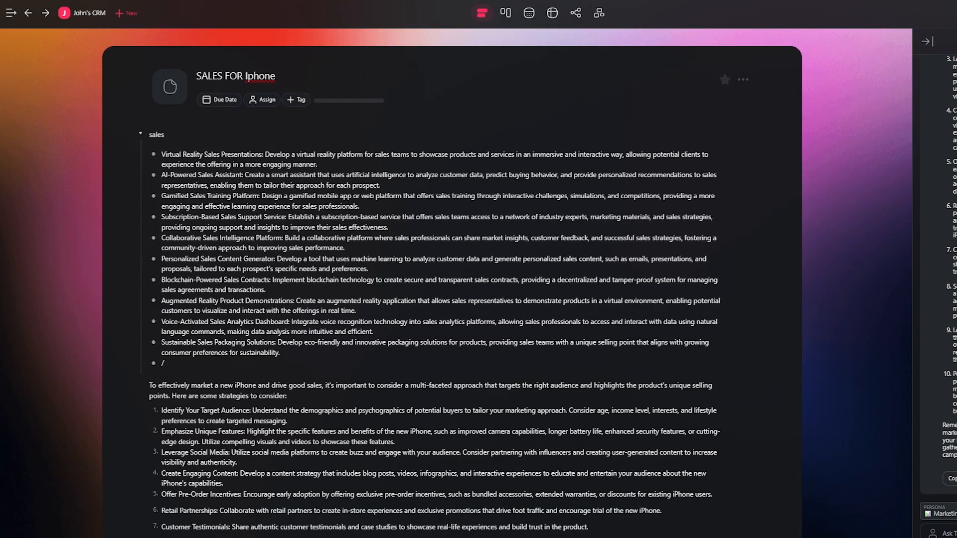
pyautogui.moveTo(505, 12)
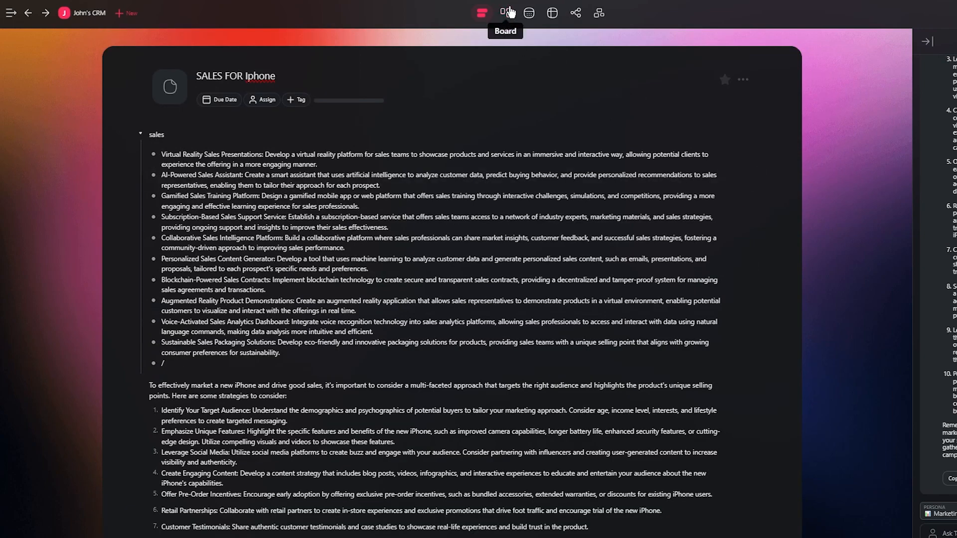
# Show the project as a board and bring the Iphone variant column into view
pyautogui.click(505, 12)
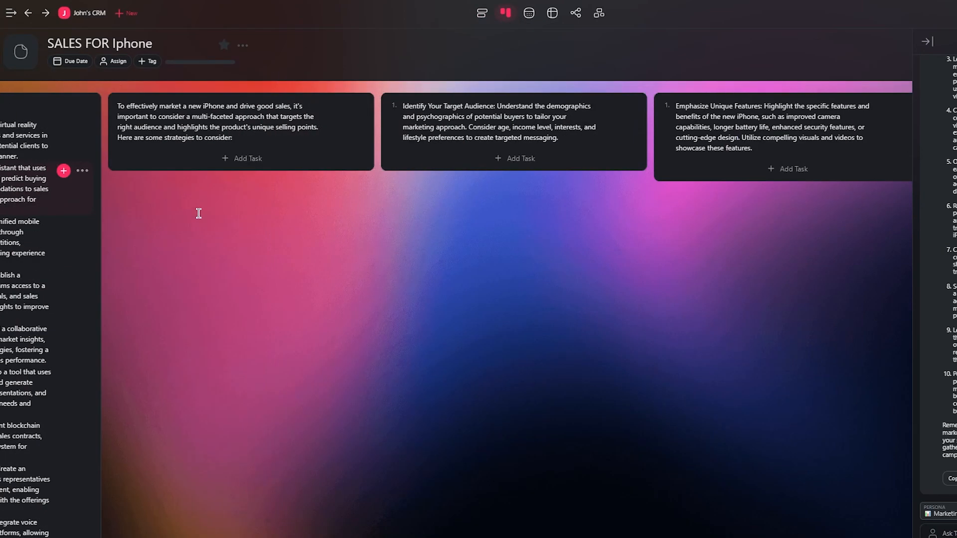
pyautogui.hscroll(3)
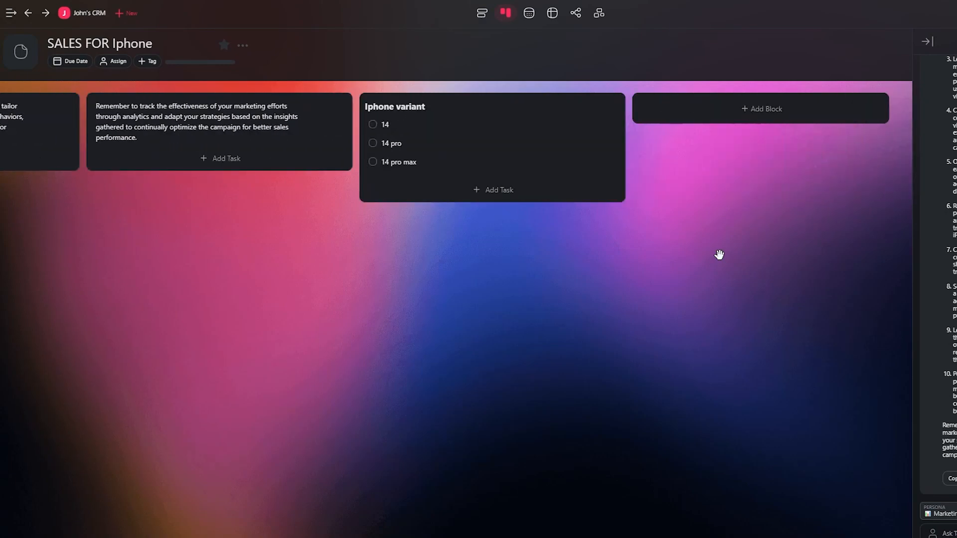
# Show the project as a November 2023 calendar, then as a mind map
pyautogui.click(529, 13)
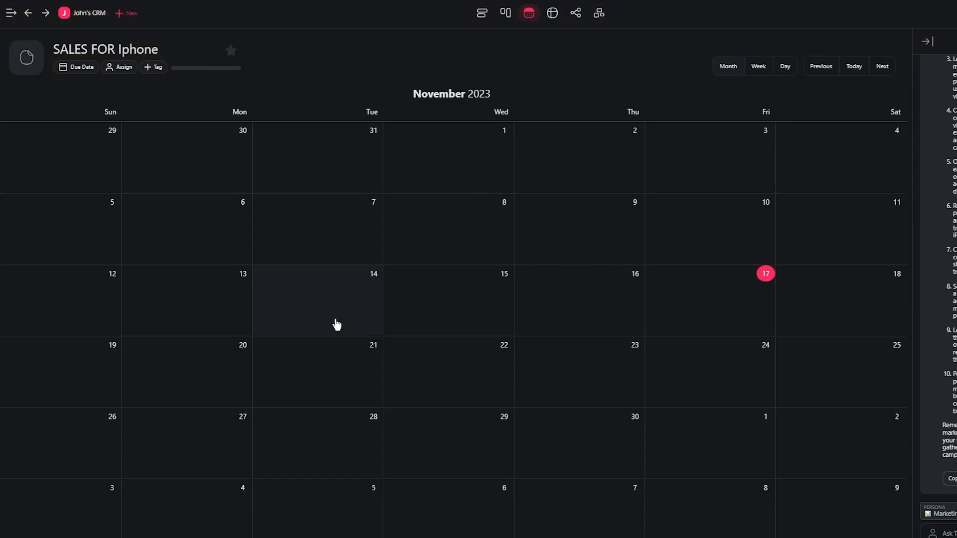
pyautogui.moveTo(670, 267)
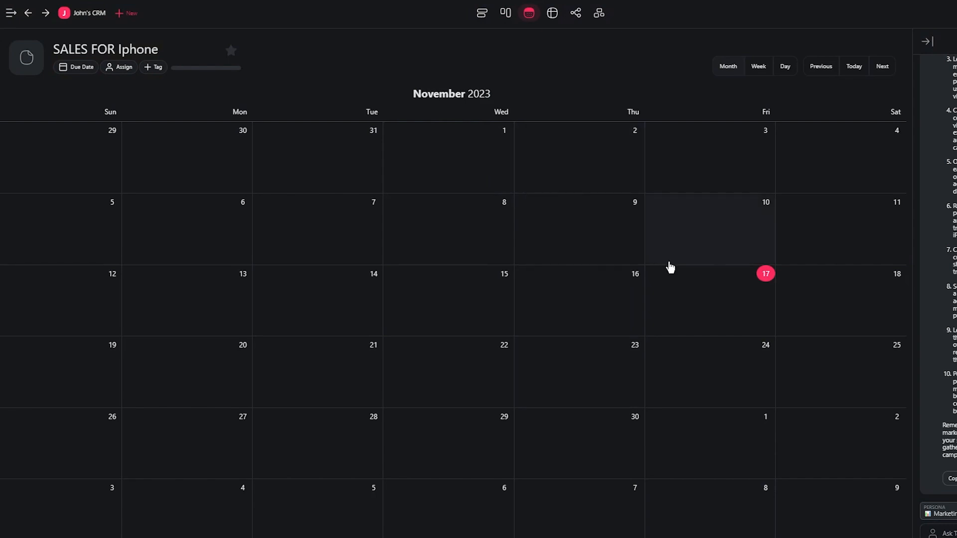
pyautogui.click(552, 13)
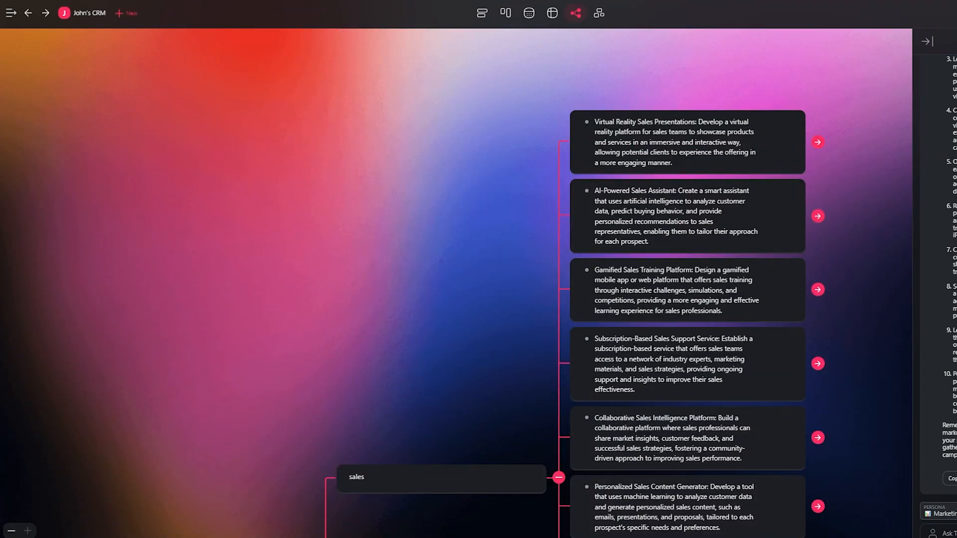
# Dismiss the Invite team dialog and bring up the project's actions menu
pyautogui.click(574, 12)
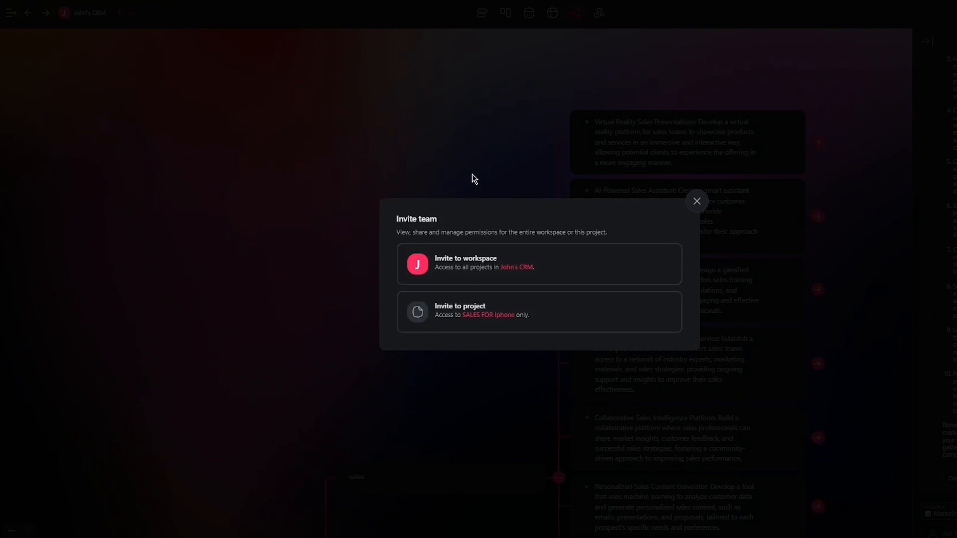
pyautogui.moveTo(599, 296)
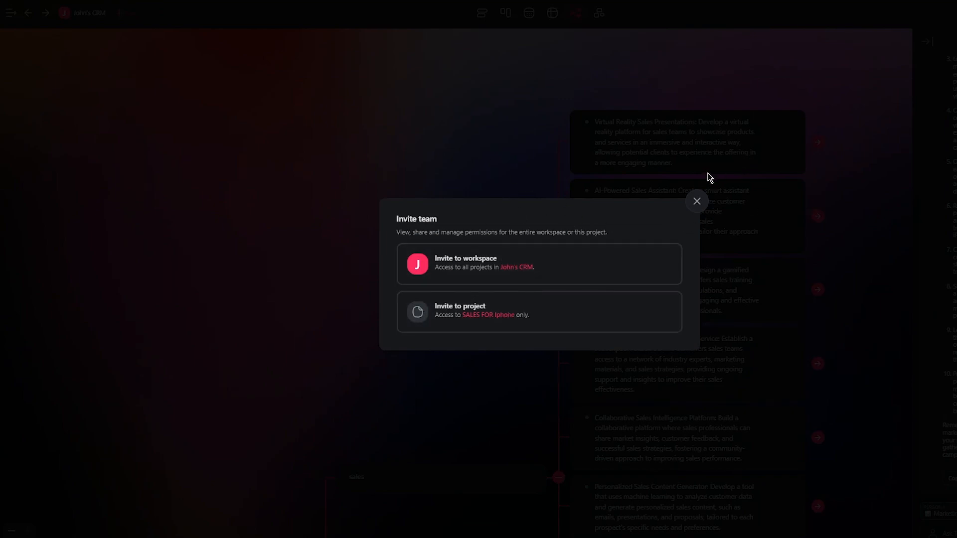
pyautogui.click(696, 202)
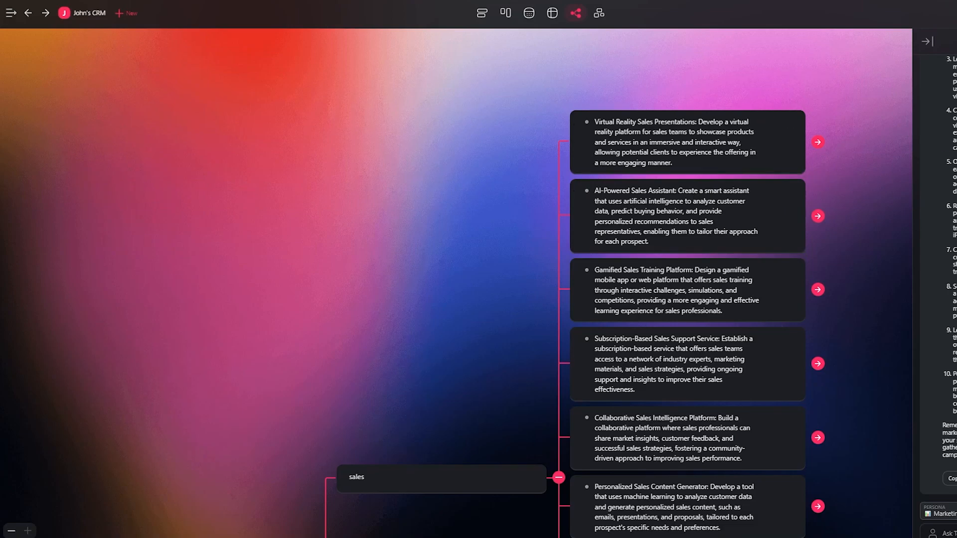
pyautogui.click(916, 13)
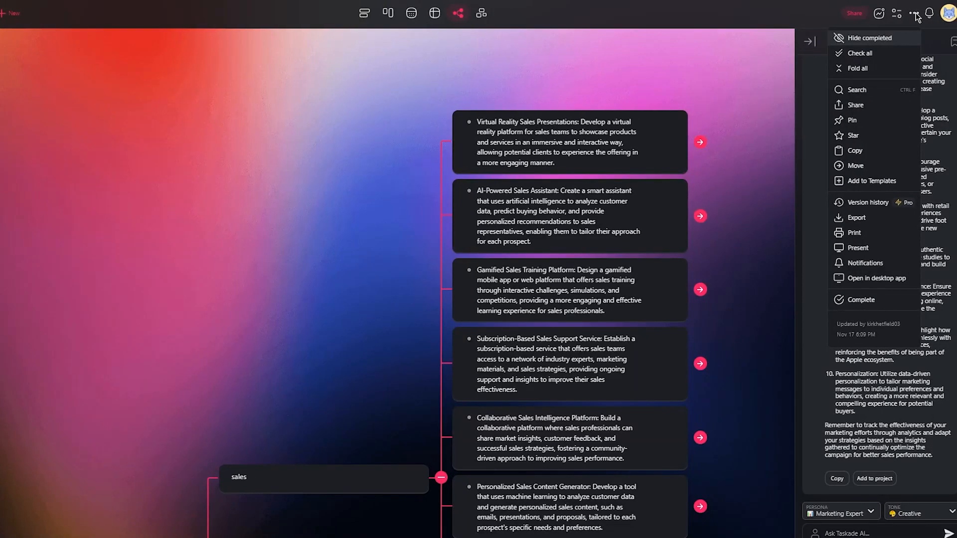